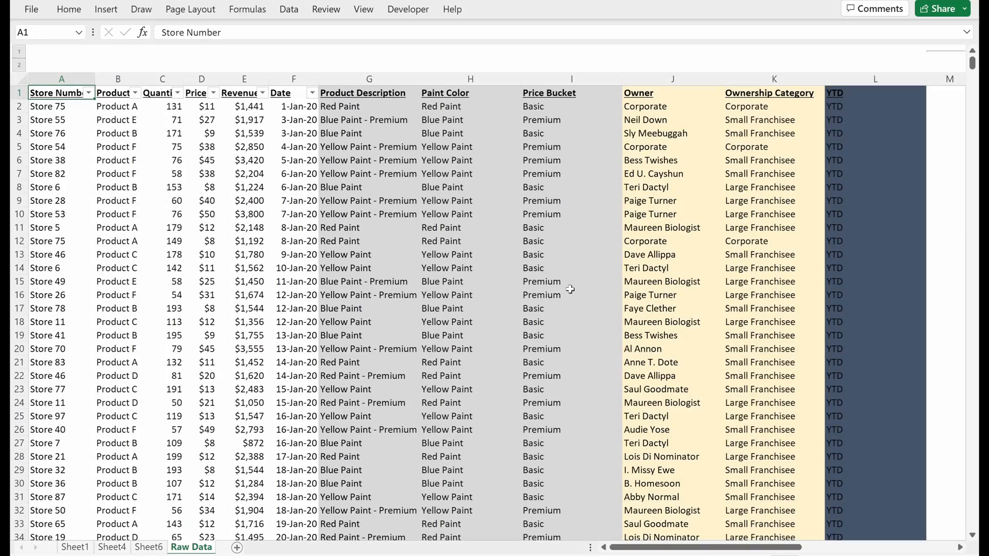
Step: Review the Raw Data product lookup table, then insert a new sheet named Lookups
{"action": "left_click", "coordinate": [75, 547]}
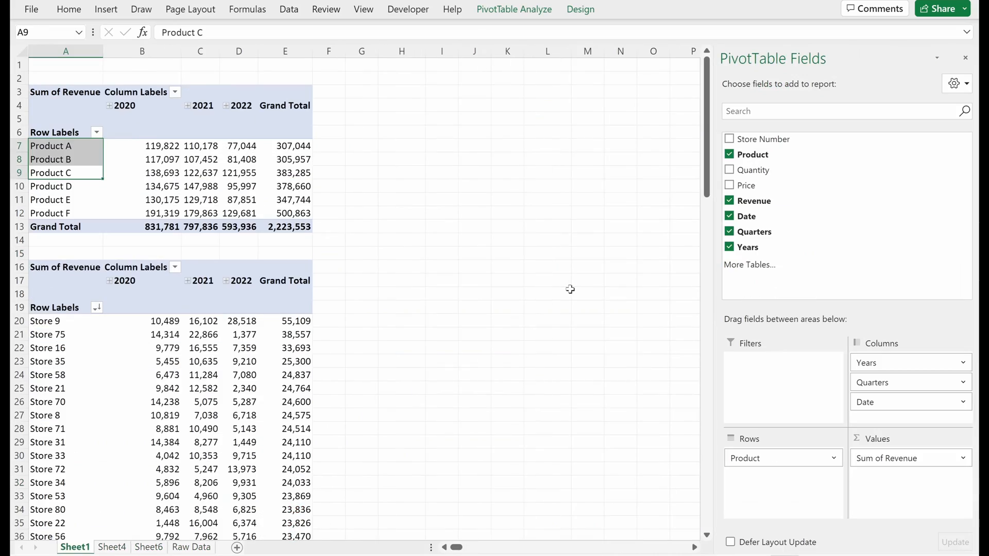
{"action": "left_click", "coordinate": [191, 547]}
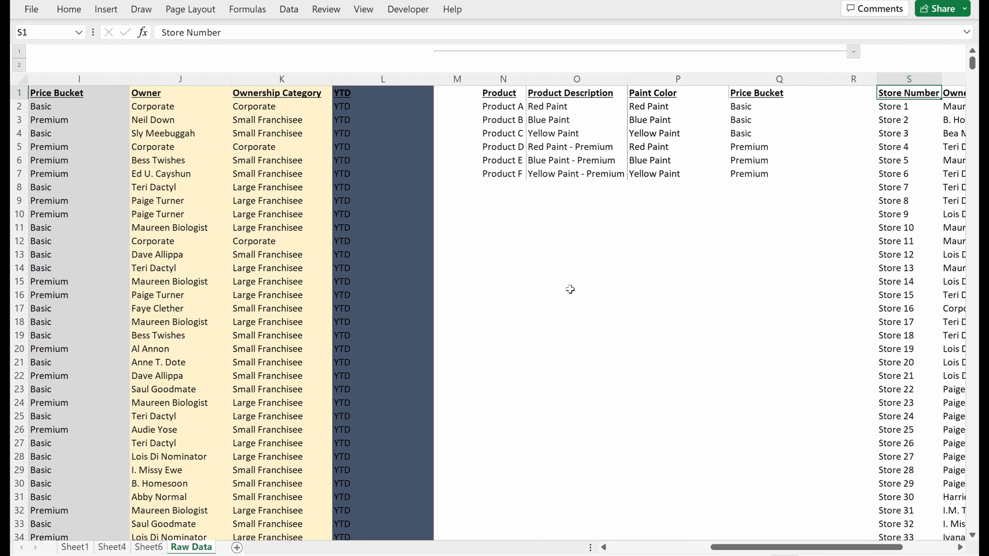
{"action": "left_click", "coordinate": [503, 93]}
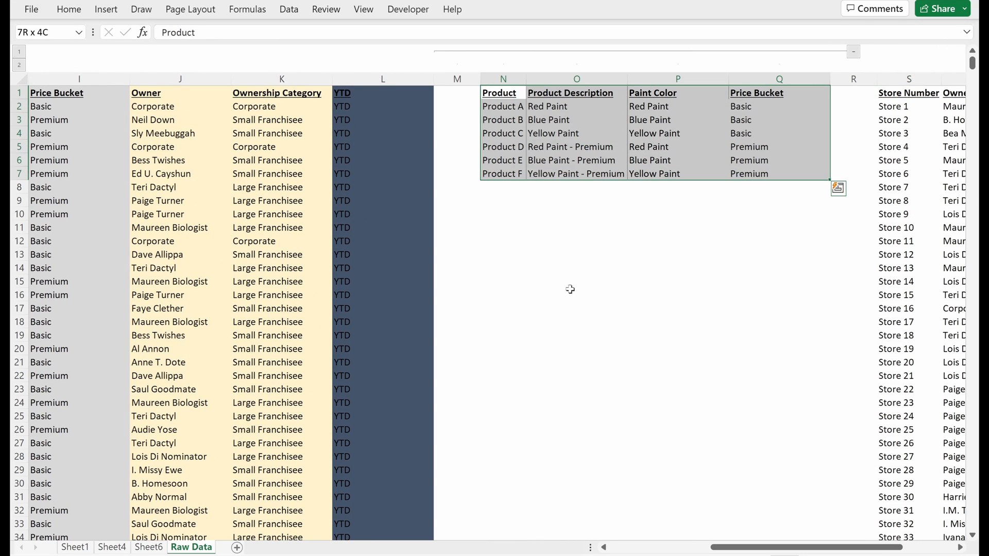
{"action": "left_click", "coordinate": [677, 93]}
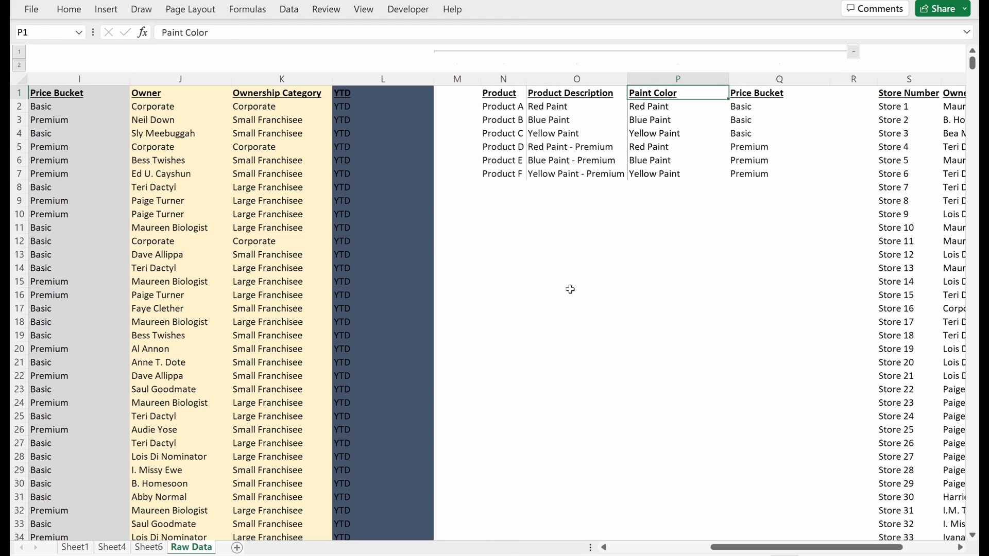
{"action": "left_click", "coordinate": [575, 93]}
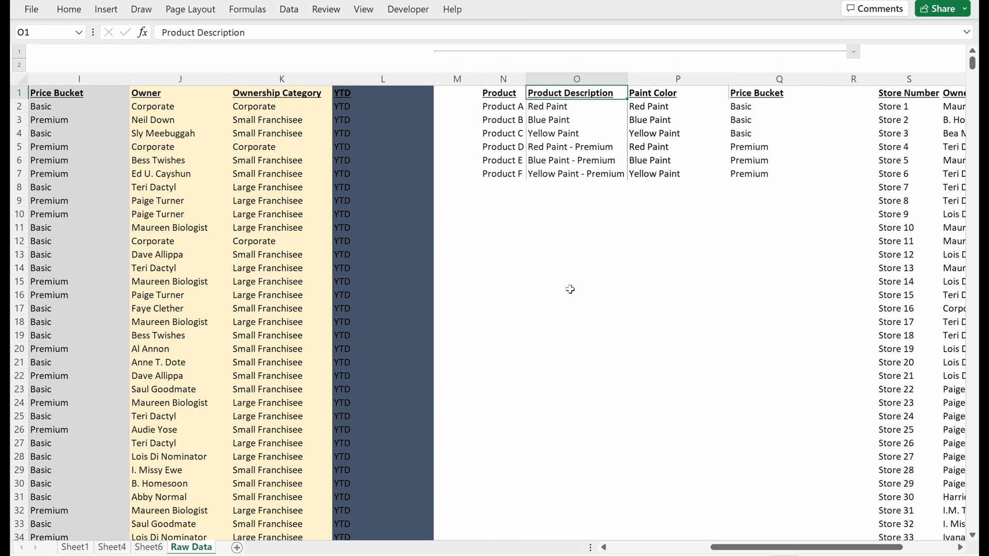
{"action": "key", "text": "shift+f11"}
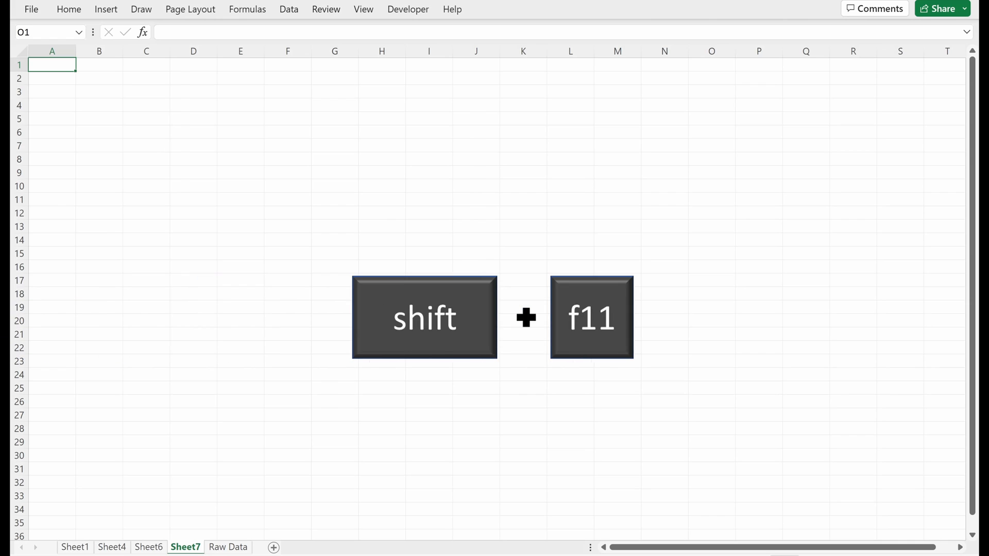
{"action": "key", "text": "shift+F11"}
{"action": "type", "text": "Lookups"}
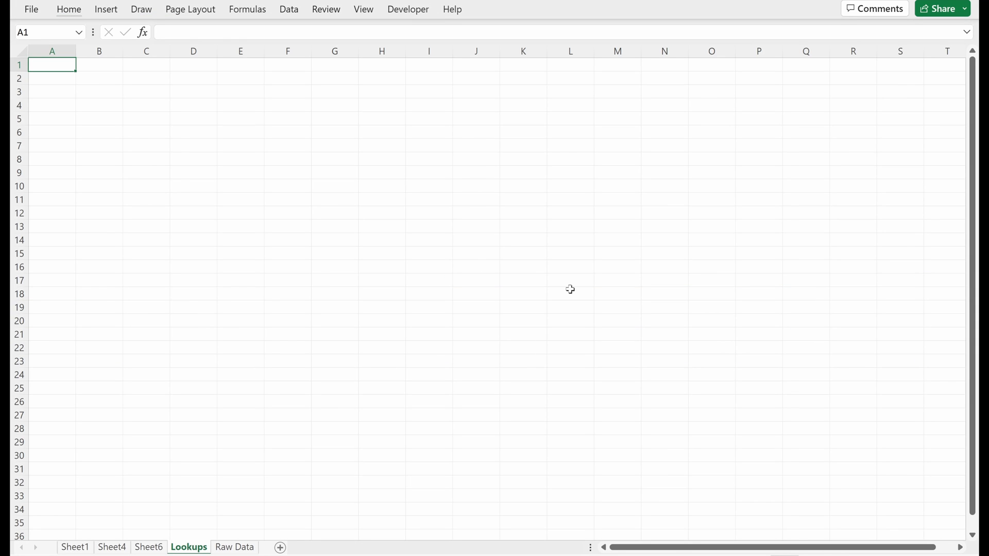
Step: Move product table N1:Q7 to B1 on Lookups and check the Price Bucket INDEX/MATCH formula
{"action": "left_click", "coordinate": [235, 547]}
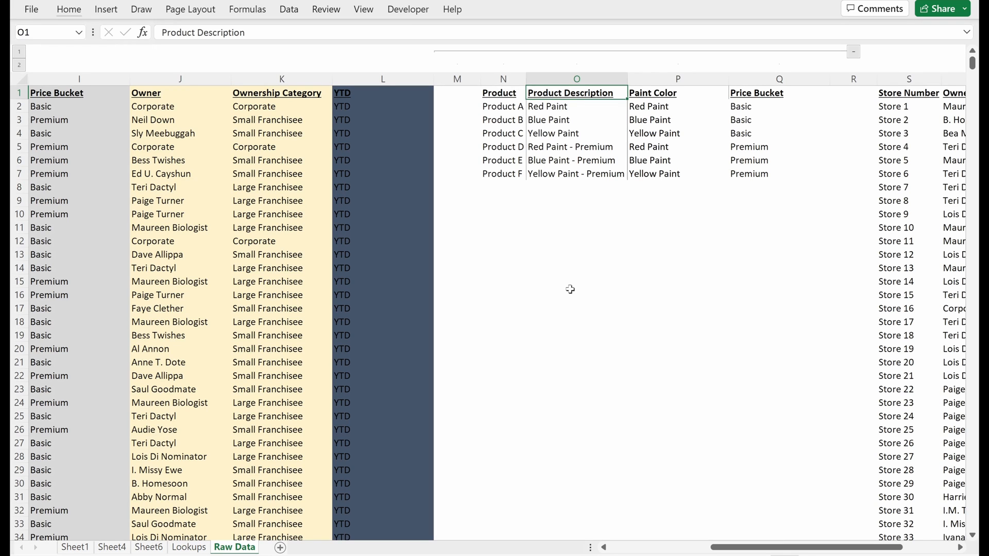
{"action": "left_click", "coordinate": [502, 92]}
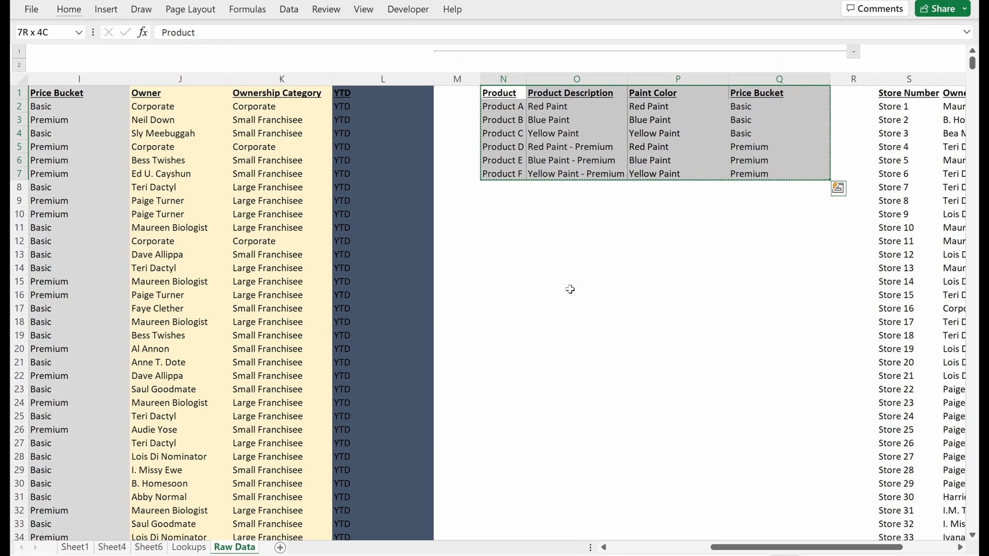
{"action": "left_click", "coordinate": [189, 547]}
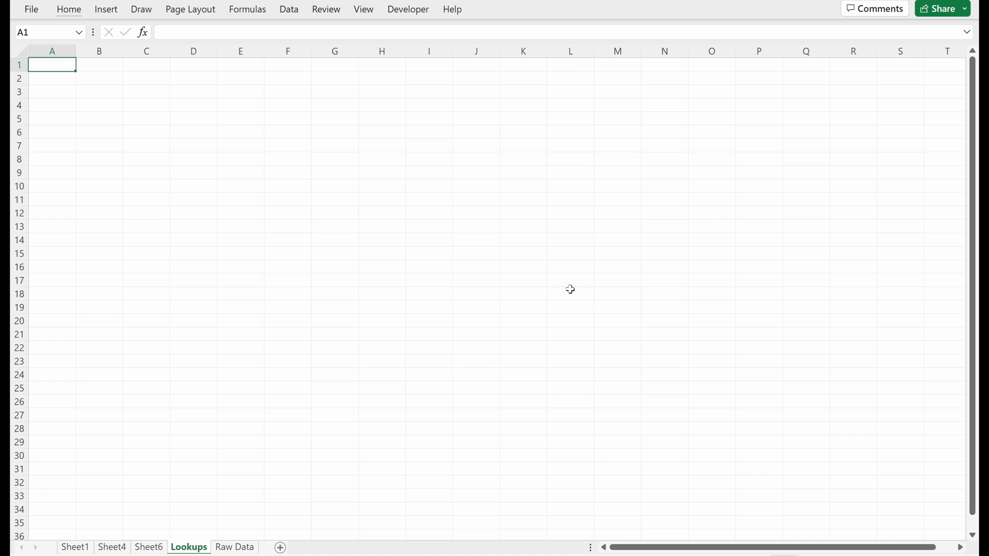
{"action": "key", "text": "ctrl+v"}
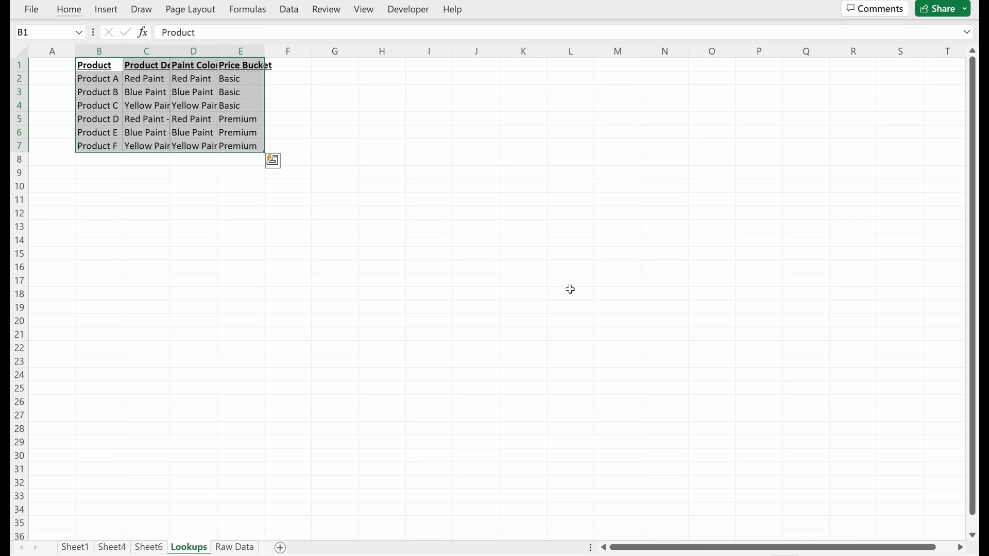
{"action": "left_click", "coordinate": [235, 547]}
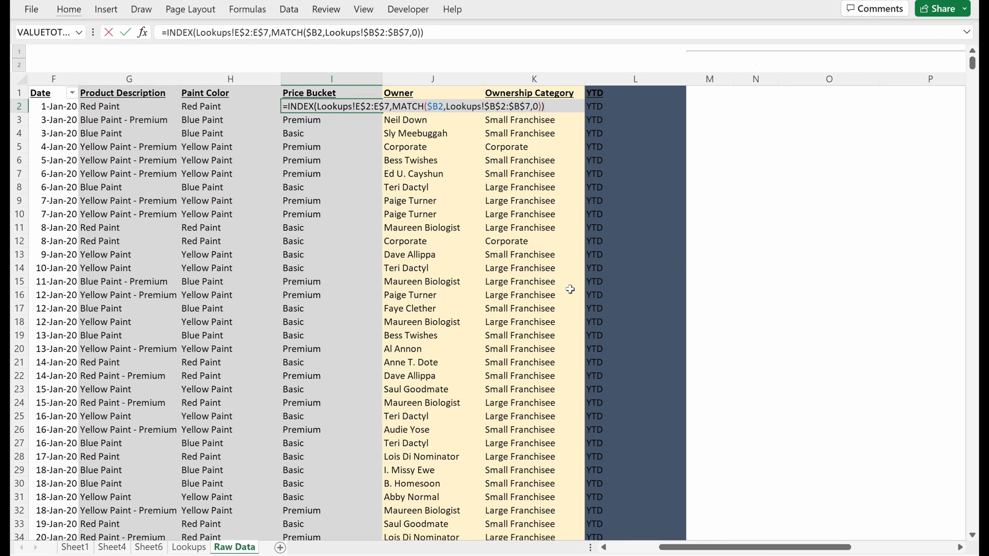
{"action": "key", "text": "Return"}
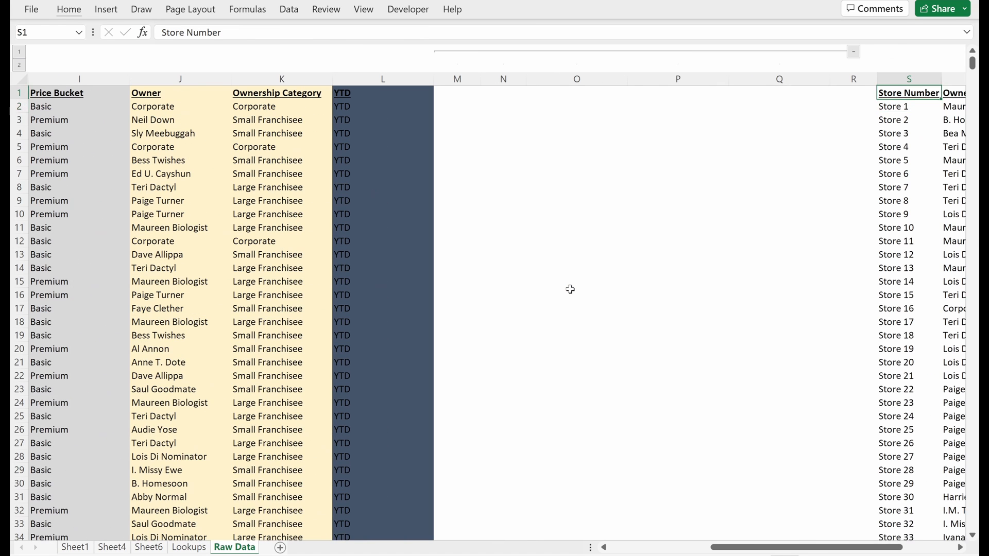
Step: Move the S:U store table to G2 on Lookups and type 'Product Lookup' in B1
{"action": "scroll", "scroll_direction": "right", "scroll_amount": 3}
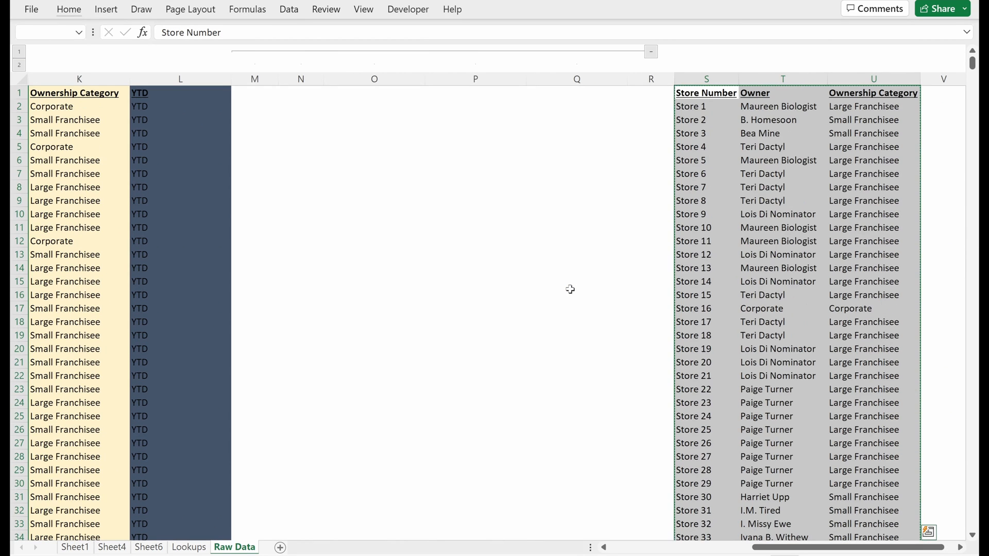
{"action": "left_click", "coordinate": [188, 547]}
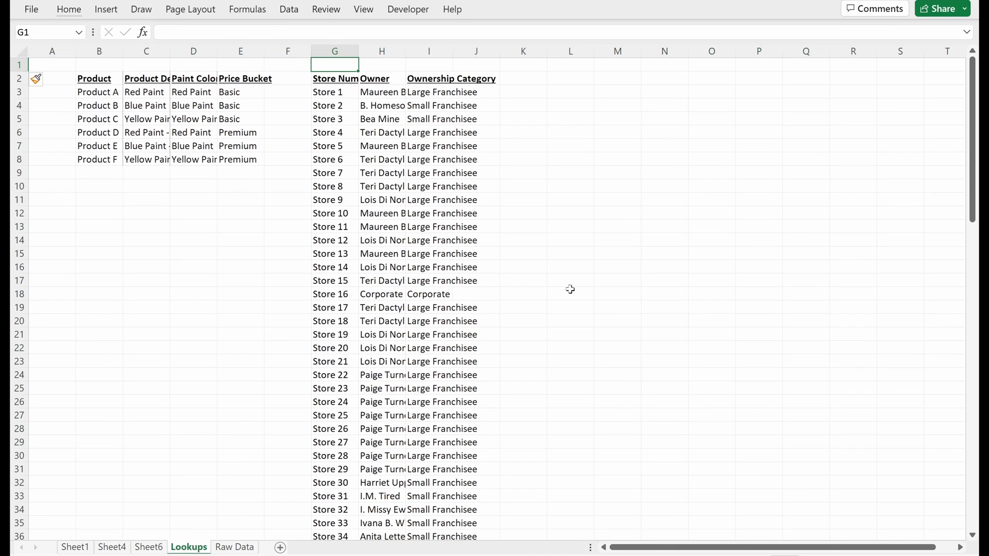
{"action": "type", "text": "P"}
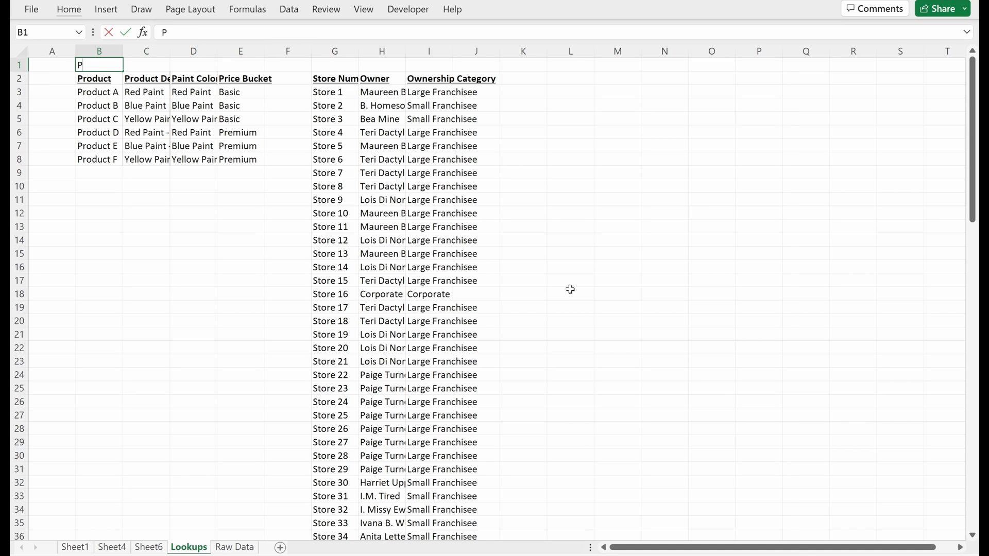
{"action": "type", "text": "roduct Lookup"}
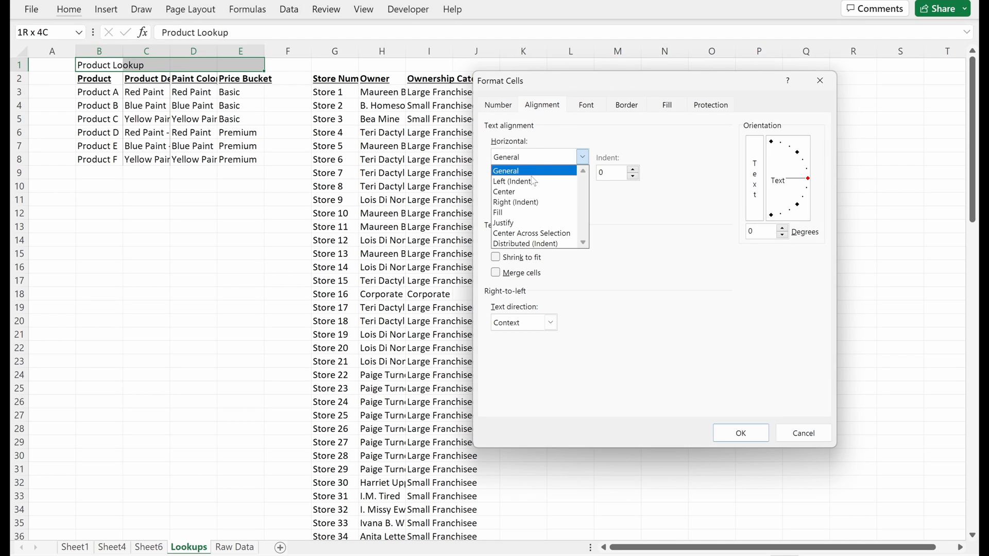
Step: Give the B1:E1 title Center Across Selection, grey fill, bold font and an outline border
{"action": "left_click", "coordinate": [531, 232]}
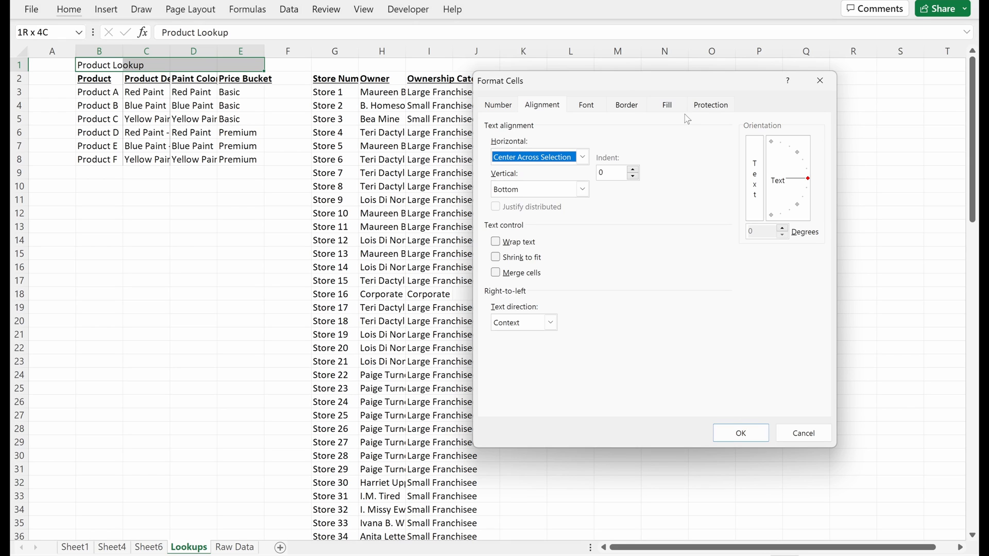
{"action": "left_click", "coordinate": [665, 104]}
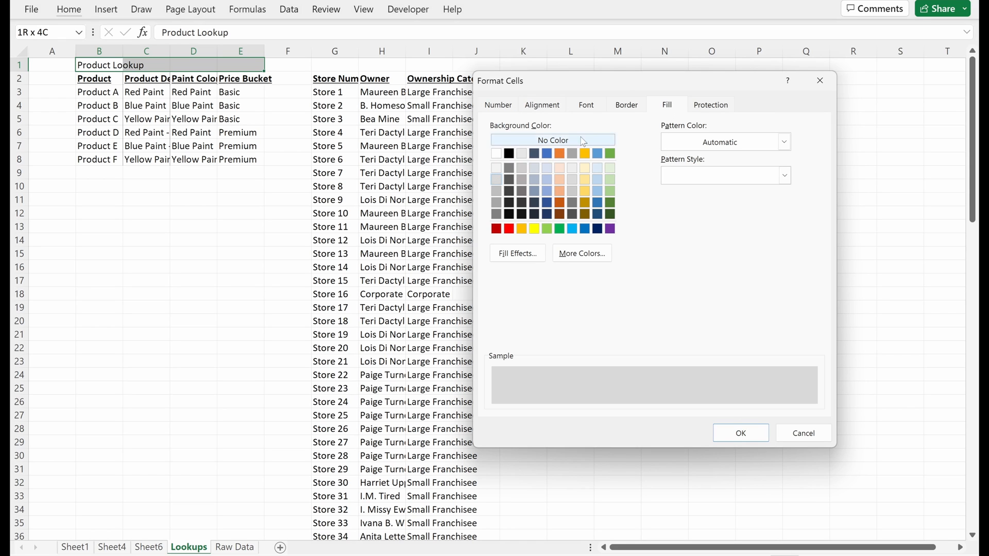
{"action": "left_click", "coordinate": [585, 105]}
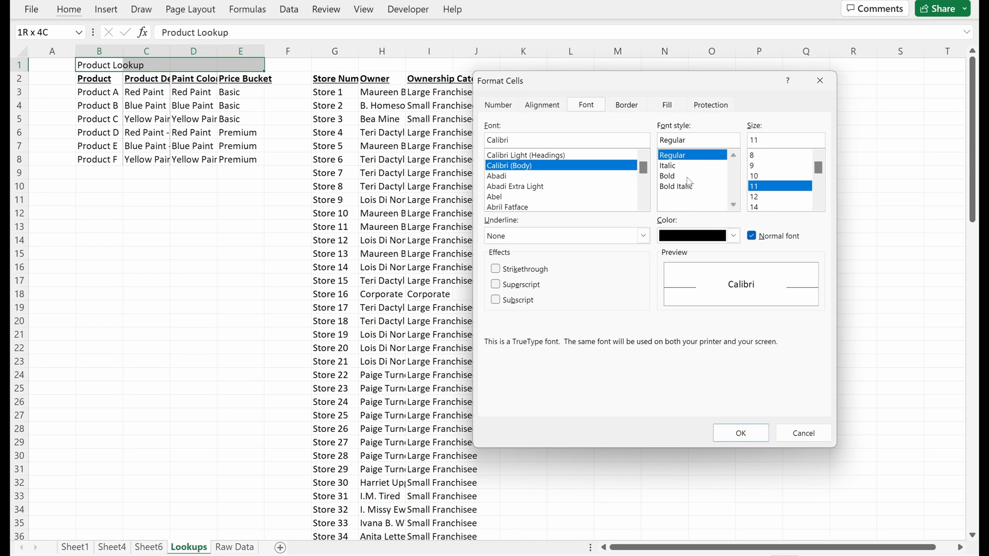
{"action": "left_click", "coordinate": [666, 176]}
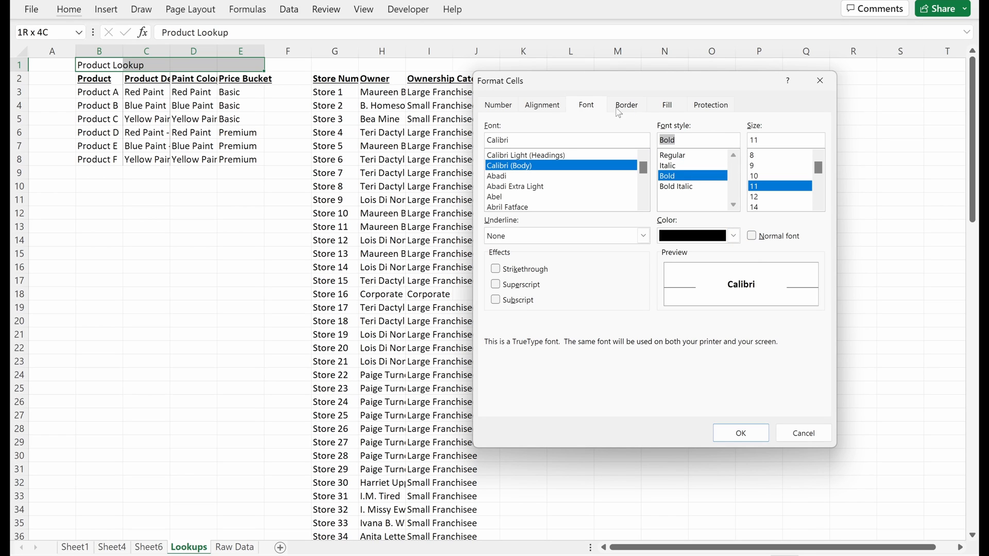
{"action": "left_click", "coordinate": [626, 104]}
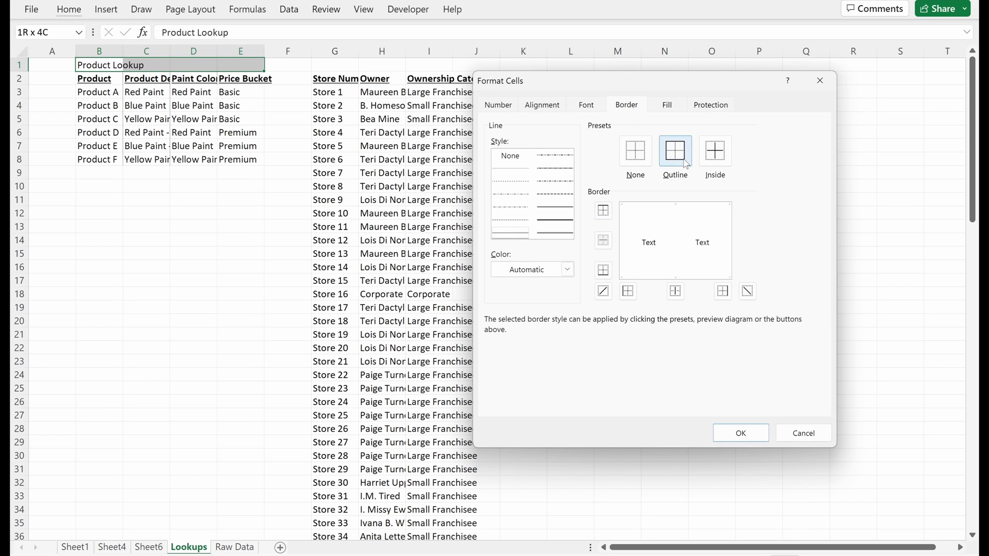
{"action": "left_click", "coordinate": [739, 433]}
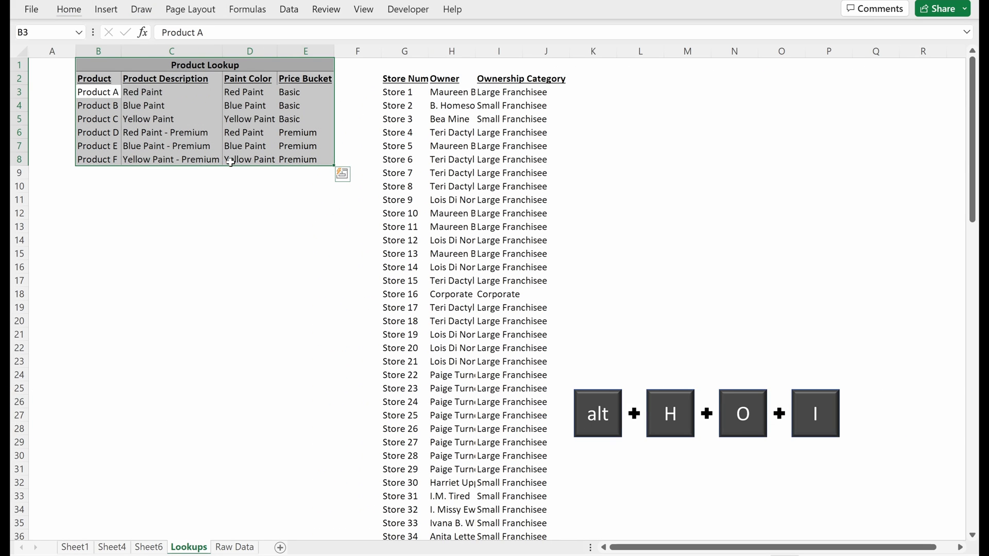
Step: AutoFit the Customer Lookup columns G:I so owner names display in full
{"action": "left_click", "coordinate": [451, 118]}
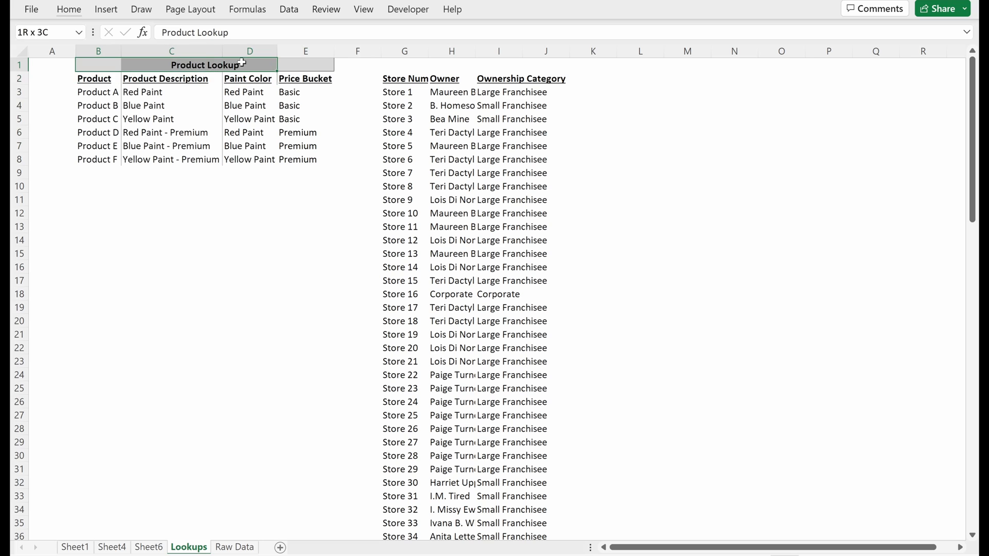
{"action": "left_click", "coordinate": [452, 64]}
{"action": "type", "text": "Customer Lookup"}
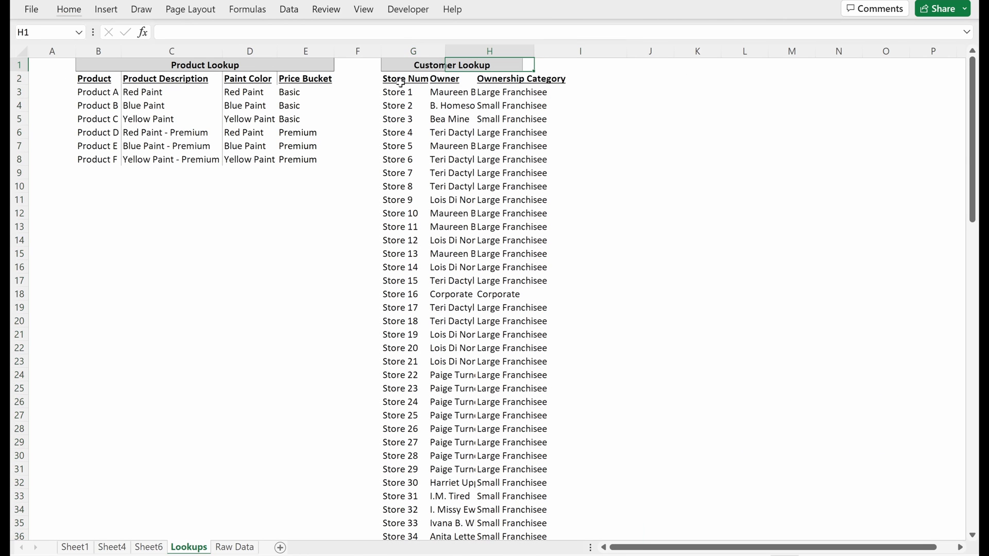
{"action": "left_click", "coordinate": [488, 92]}
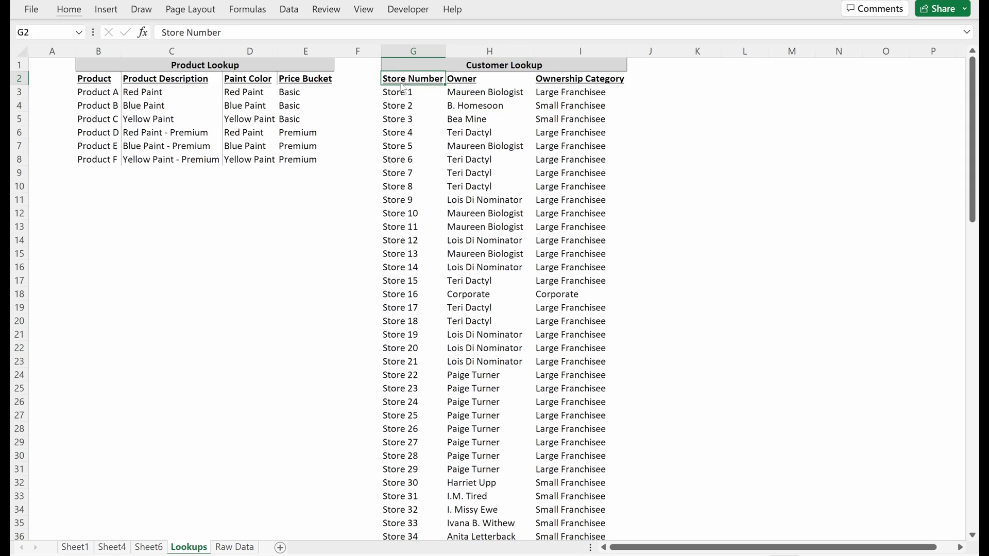
{"action": "mouse_move", "coordinate": [278, 548]}
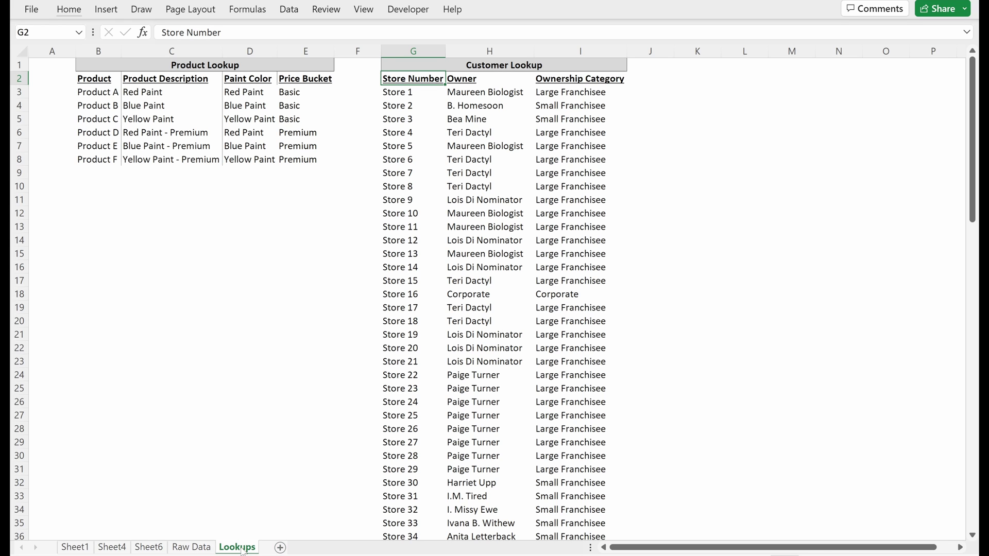
{"action": "left_click", "coordinate": [711, 67]}
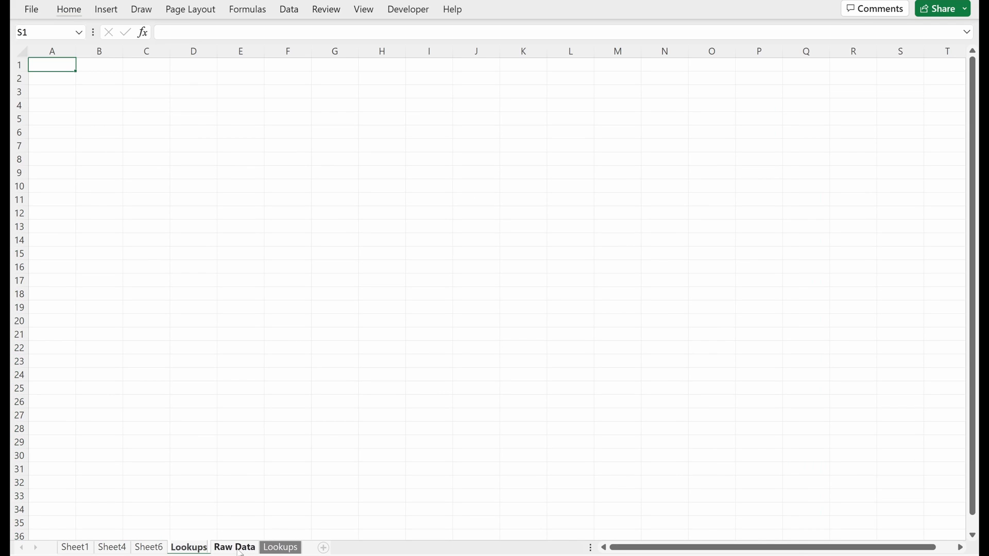
Step: Name the divider sheet Lookups> and enter a bold italic 'This page left intentionally blank-->' note in B2
{"action": "key", "text": "alt"}
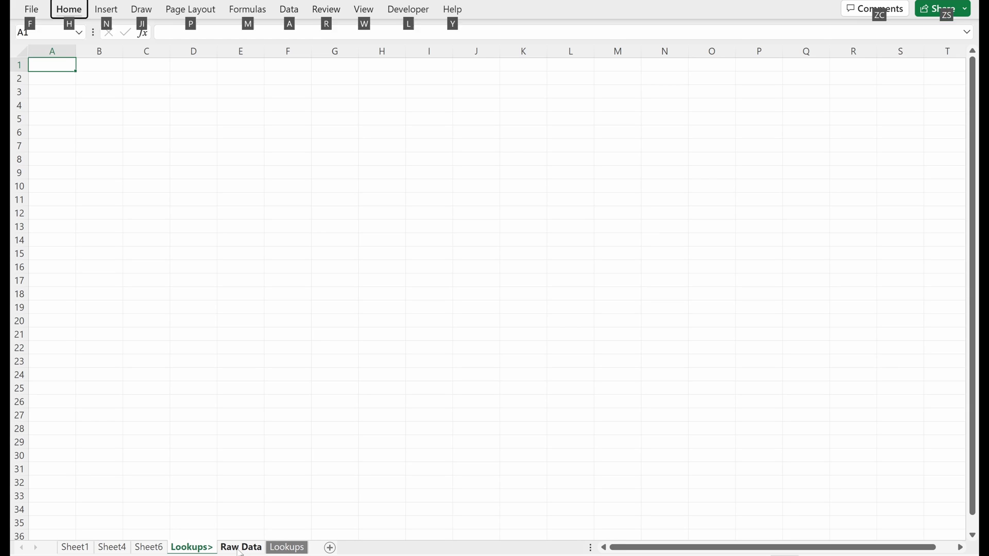
{"action": "left_click", "coordinate": [99, 79]}
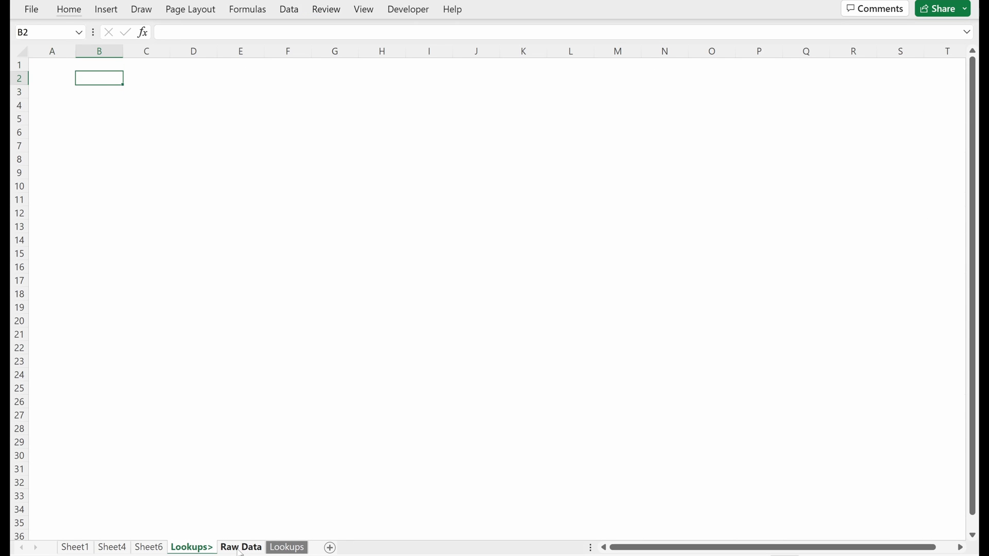
{"action": "type", "text": "This p"}
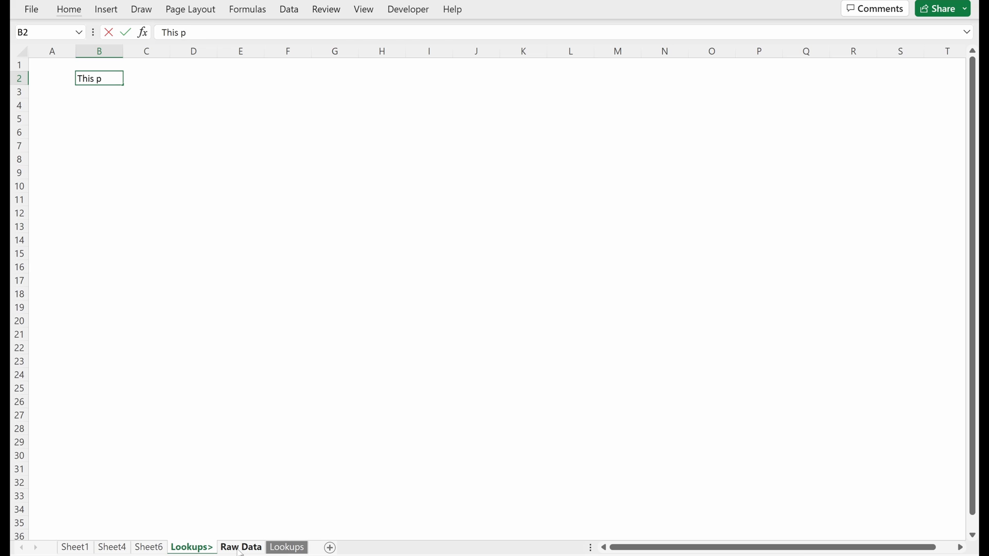
{"action": "type", "text": "age left intention"}
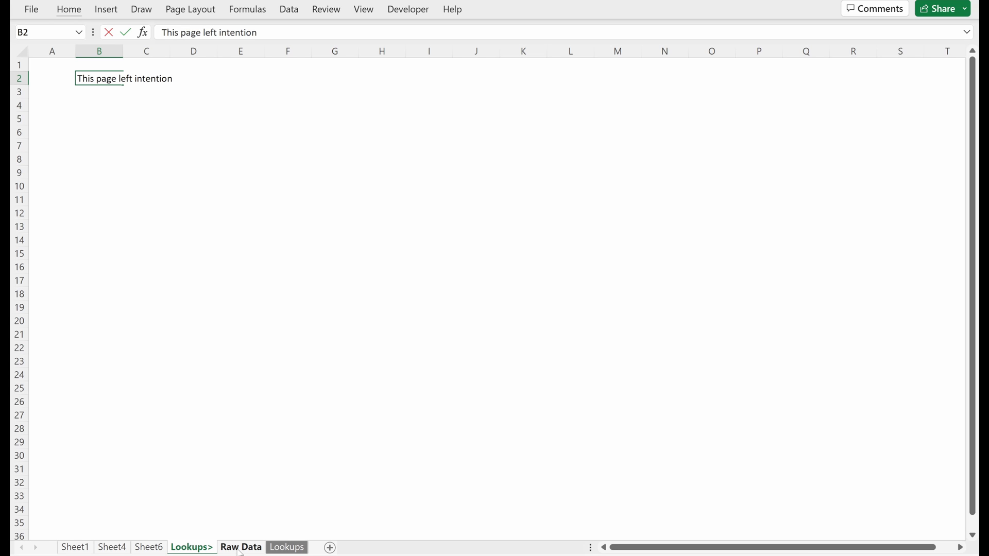
{"action": "type", "text": "ally blank"}
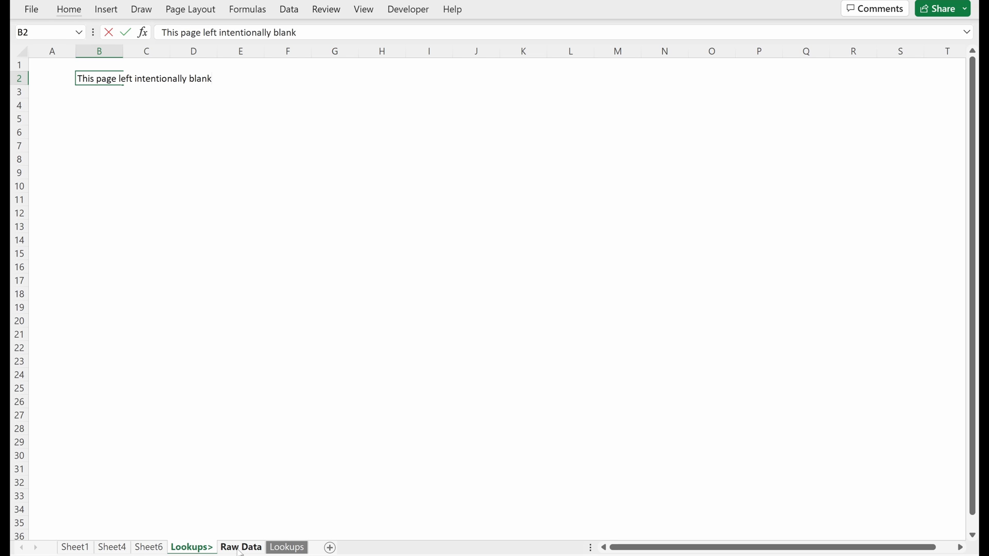
{"action": "type", "text": "-->"}
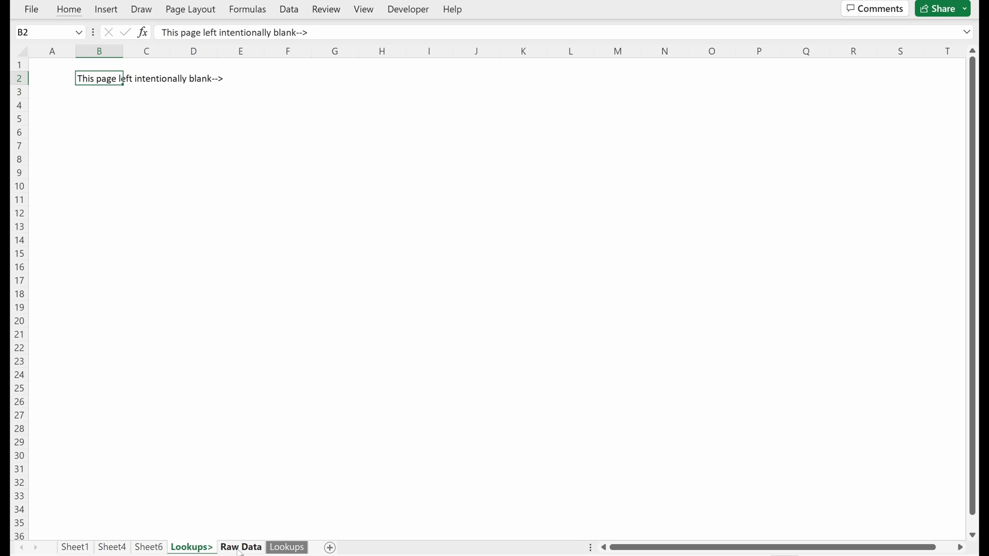
{"action": "key", "text": "ctrl+i"}
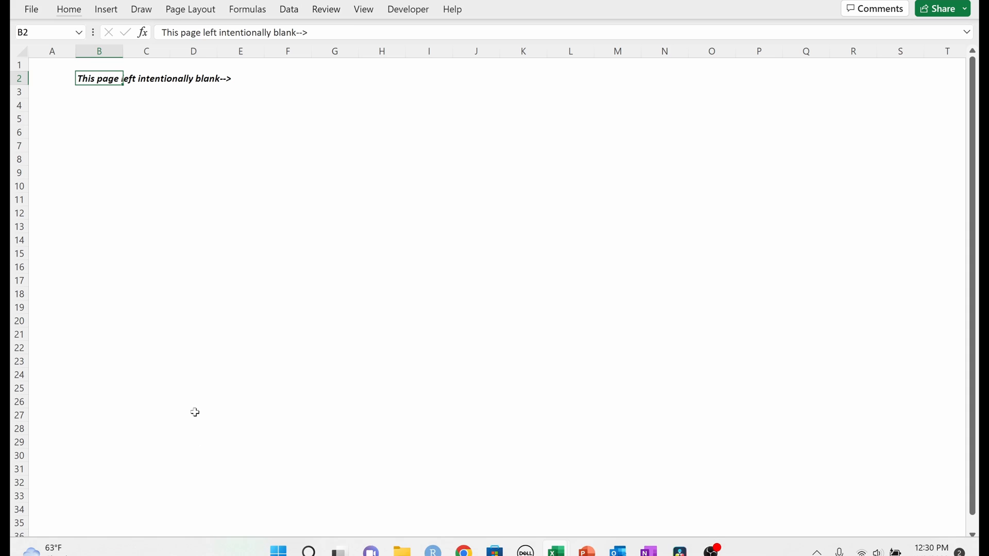
{"action": "left_click", "coordinate": [193, 414]}
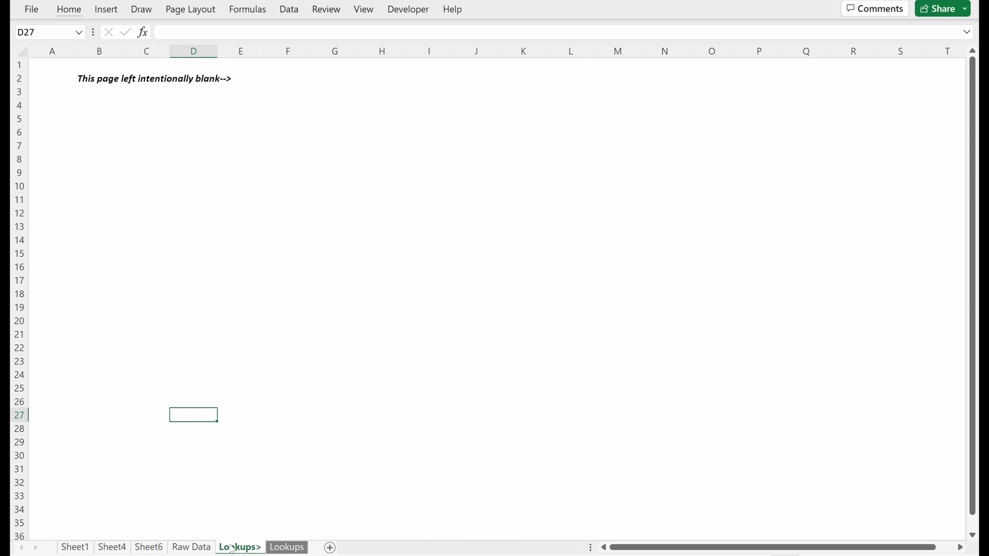
{"action": "left_click", "coordinate": [286, 547]}
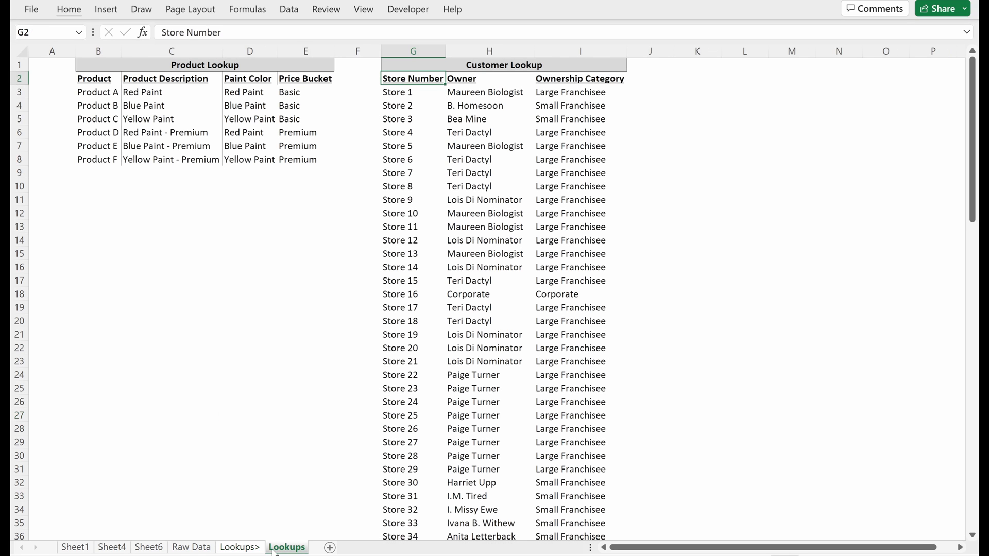
{"action": "left_click", "coordinate": [191, 547]}
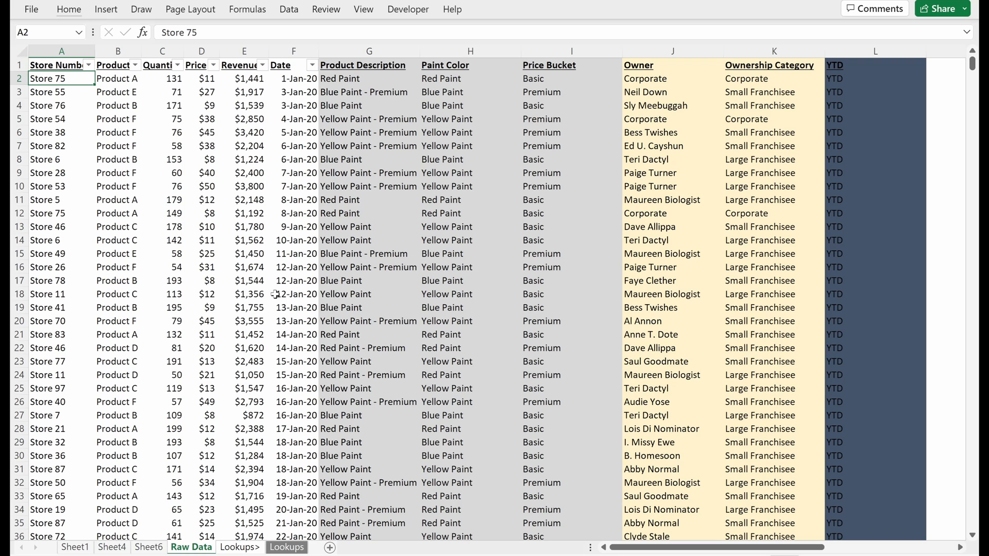
Step: Rename the Raw Data sheet to 'Working Data' and colour its tab orange
{"action": "key", "text": "alt"}
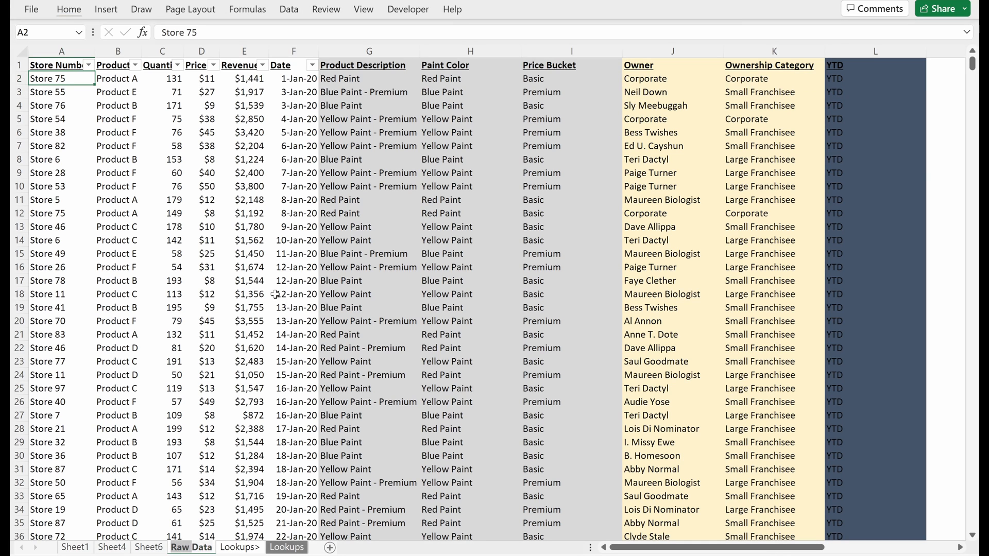
{"action": "key", "text": "alt+h+o+t"}
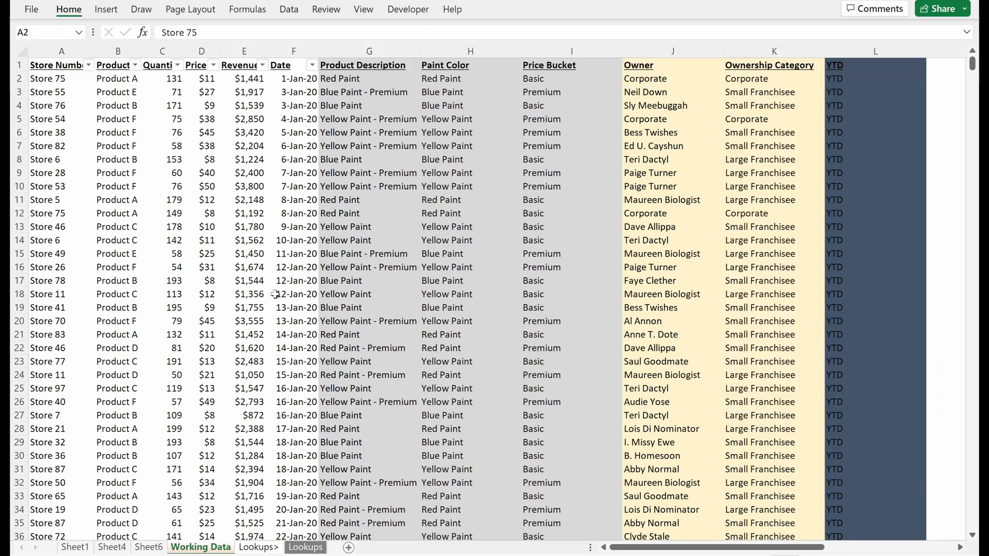
{"action": "left_click", "coordinate": [258, 546]}
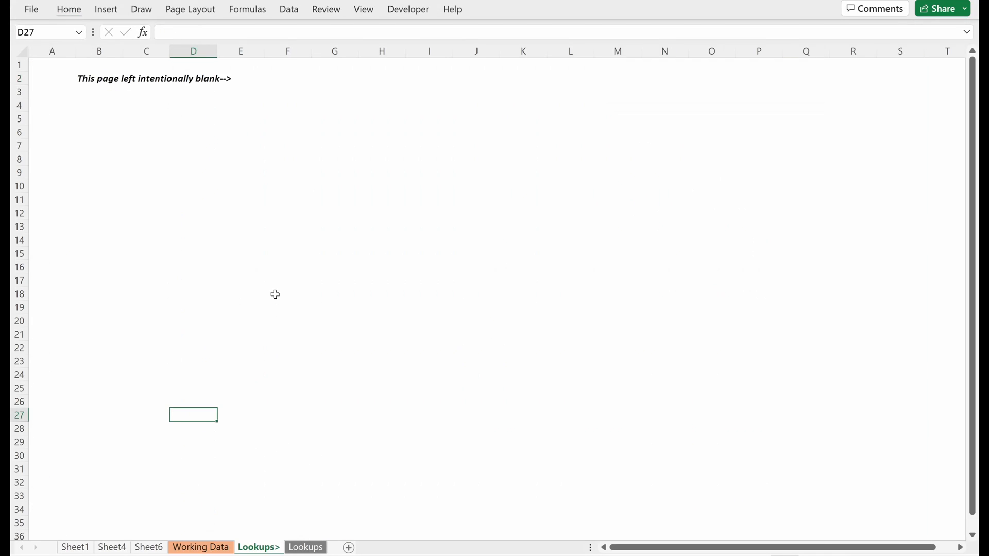
{"action": "left_click", "coordinate": [200, 547]}
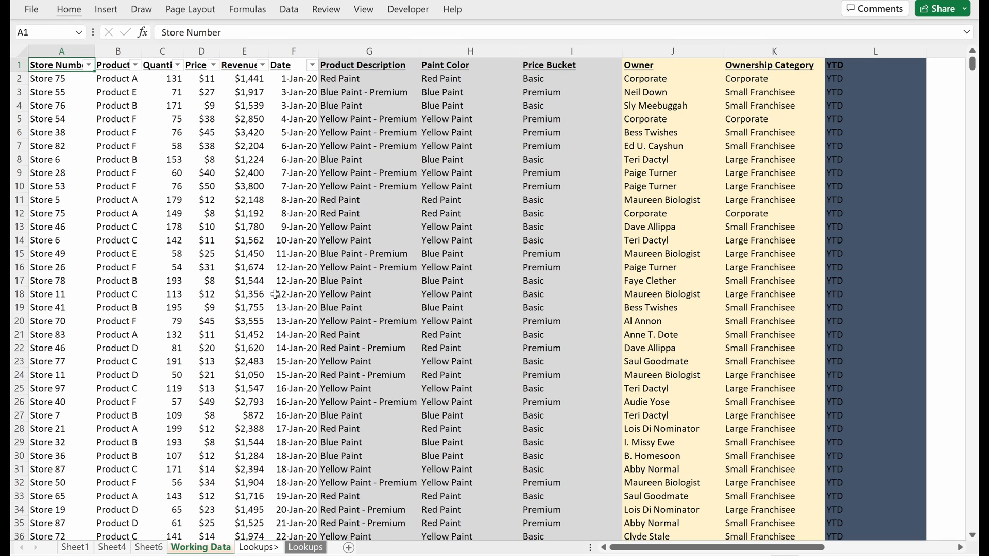
Step: Review the price, quantity and revenue values and the Product Description, Price Bucket and Owner lookup formulas
{"action": "left_click", "coordinate": [201, 78]}
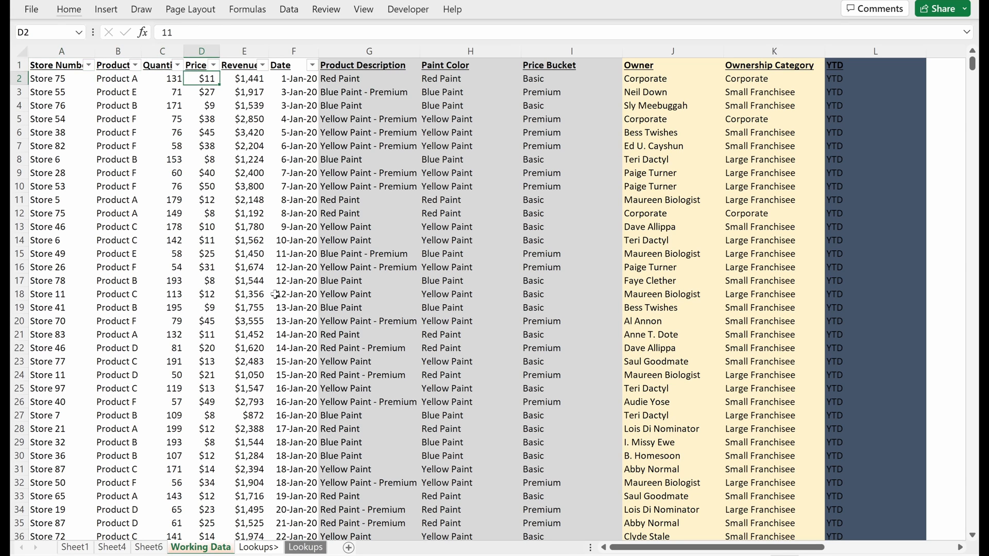
{"action": "left_click", "coordinate": [243, 118]}
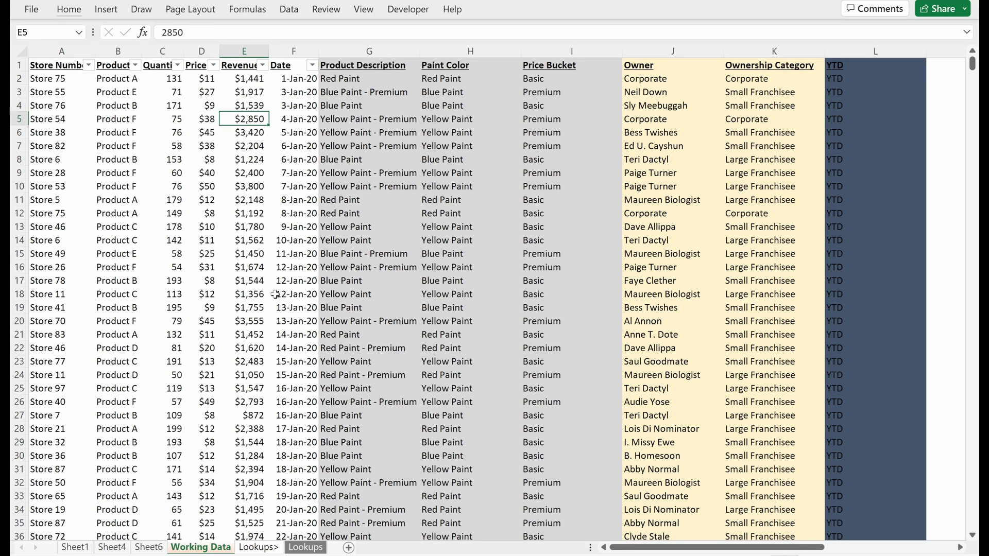
{"action": "left_click", "coordinate": [161, 78]}
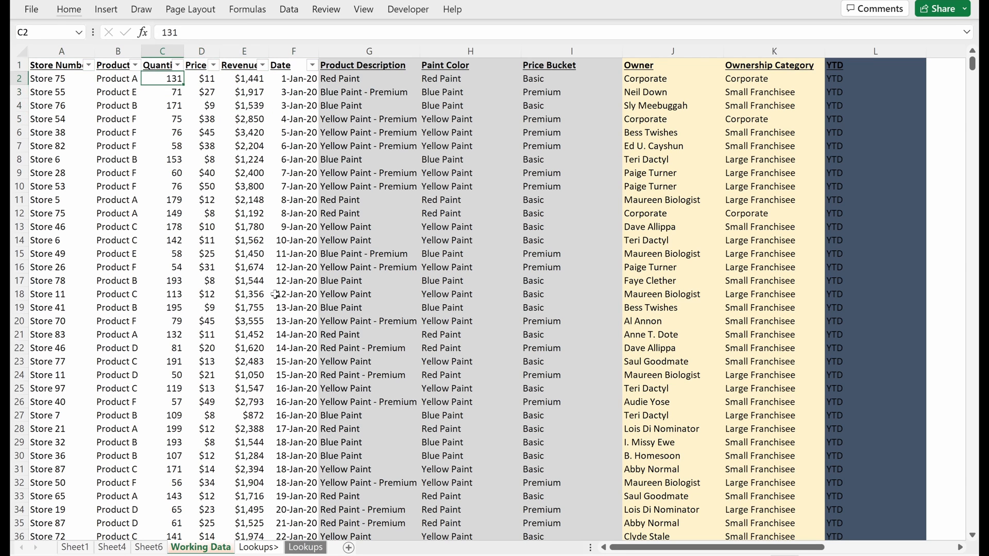
{"action": "left_click", "coordinate": [369, 78]}
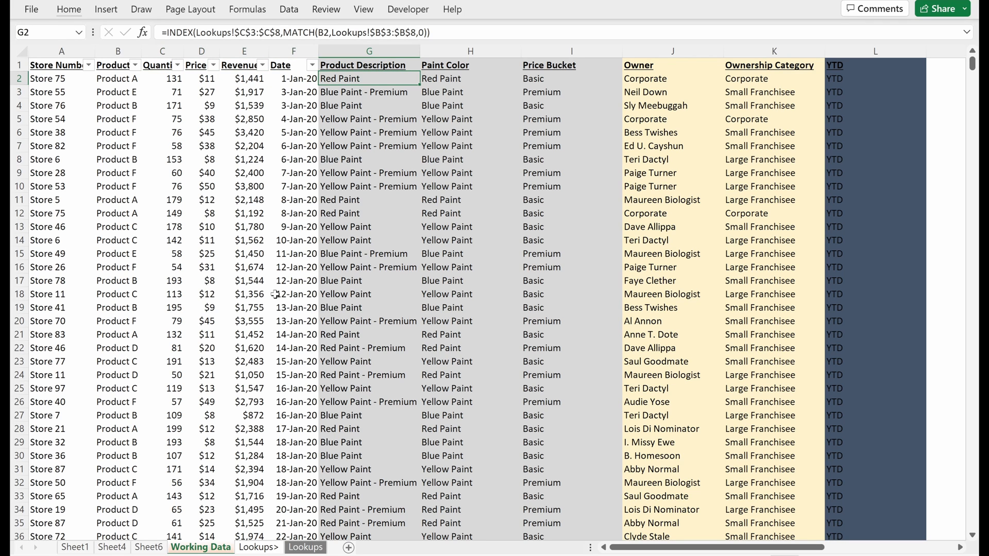
{"action": "left_click", "coordinate": [369, 65]}
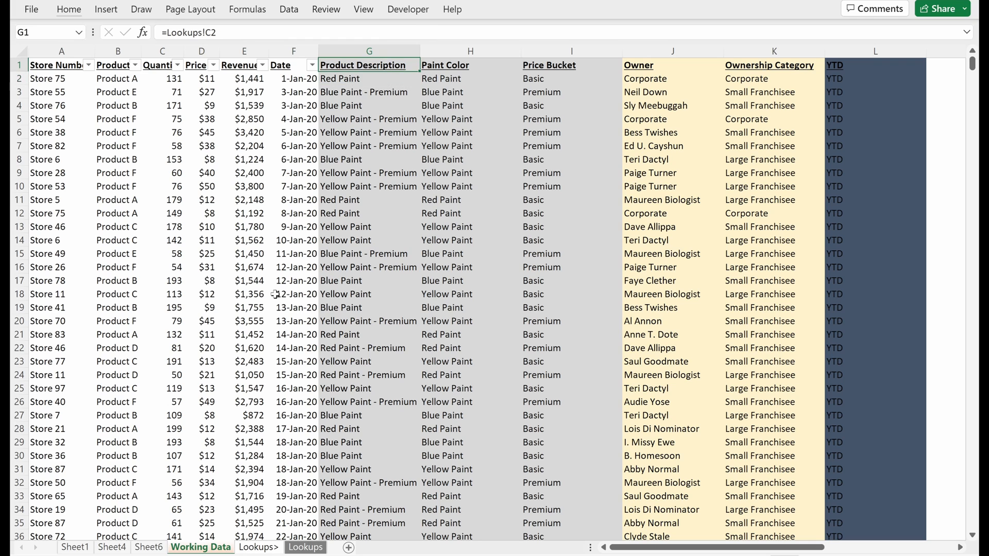
{"action": "left_click", "coordinate": [569, 78]}
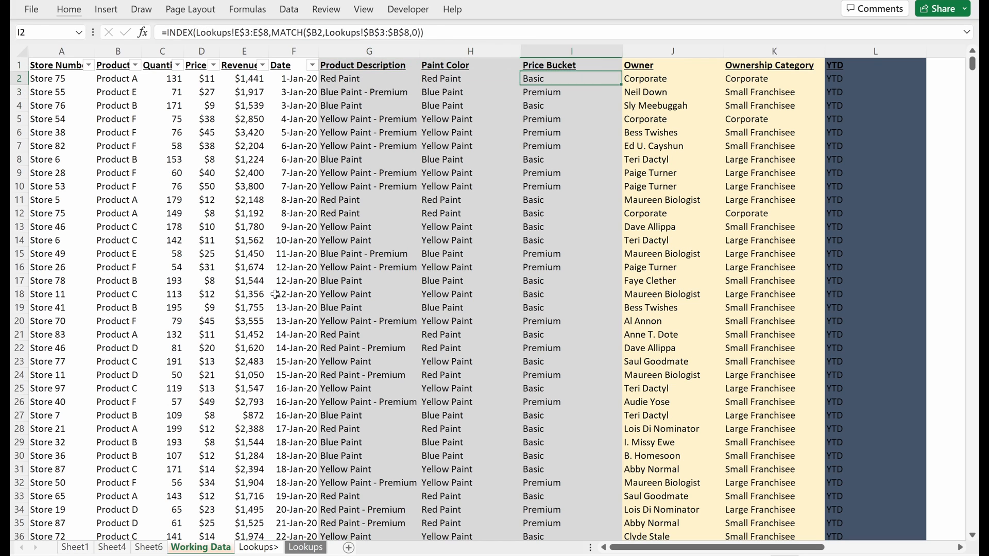
{"action": "left_click", "coordinate": [672, 79]}
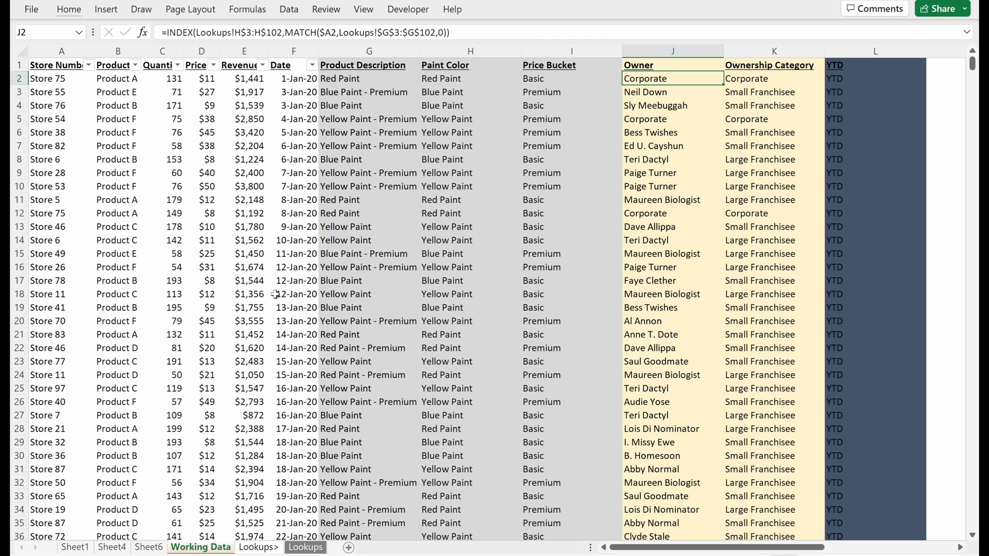
{"action": "left_click", "coordinate": [874, 79]}
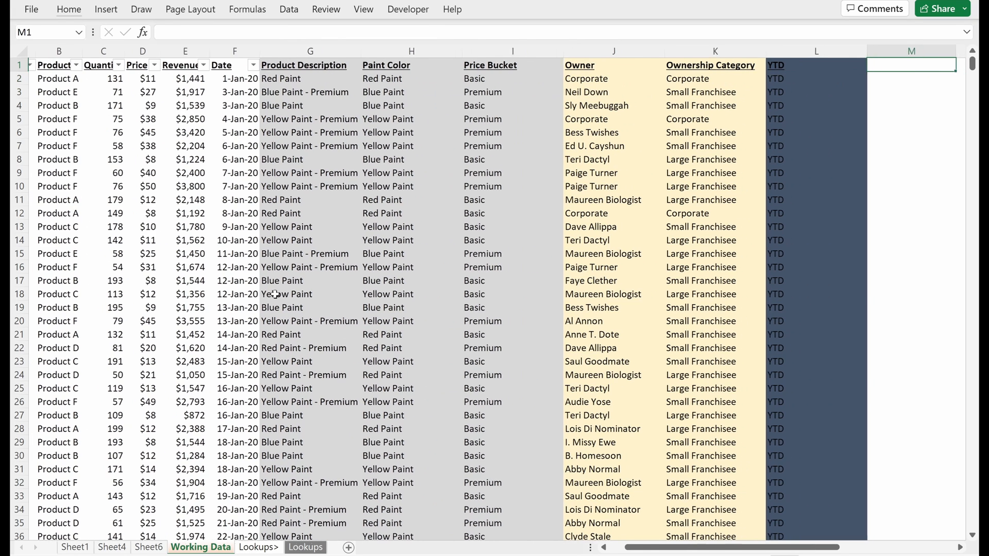
Step: Shade the YTD column green and insert a blank row above the headers
{"action": "scroll", "scroll_direction": "down", "scroll_amount": 3}
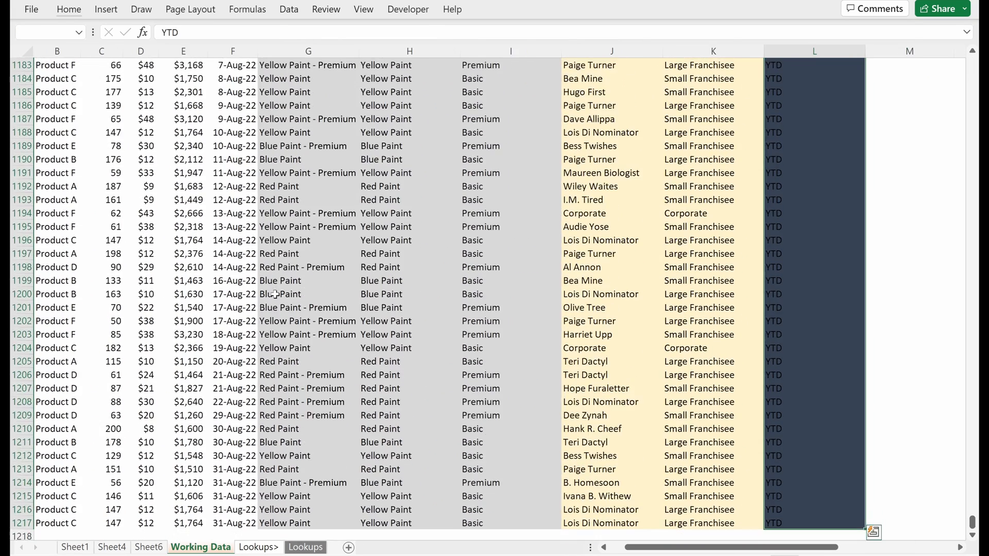
{"action": "left_click", "coordinate": [249, 58]}
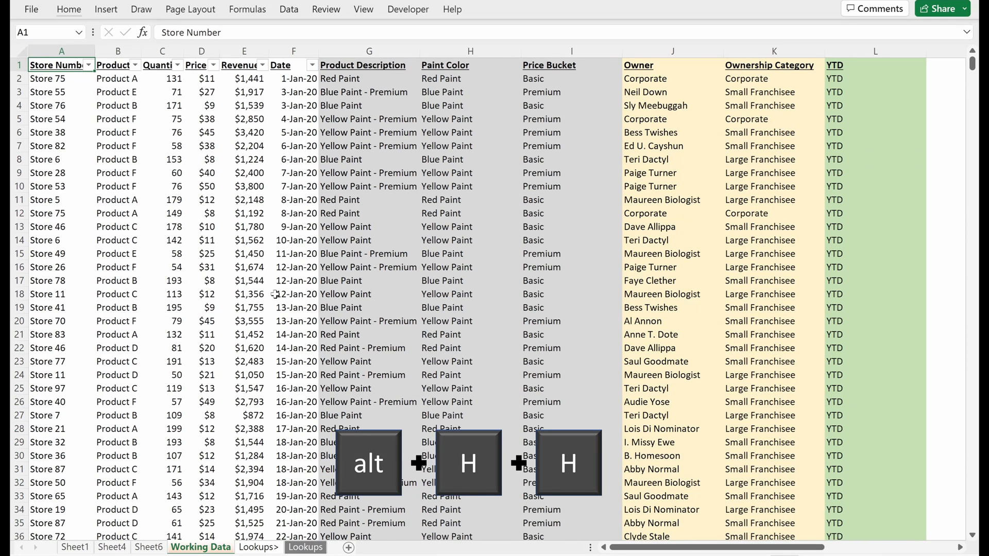
{"action": "key", "text": "alt+h+h"}
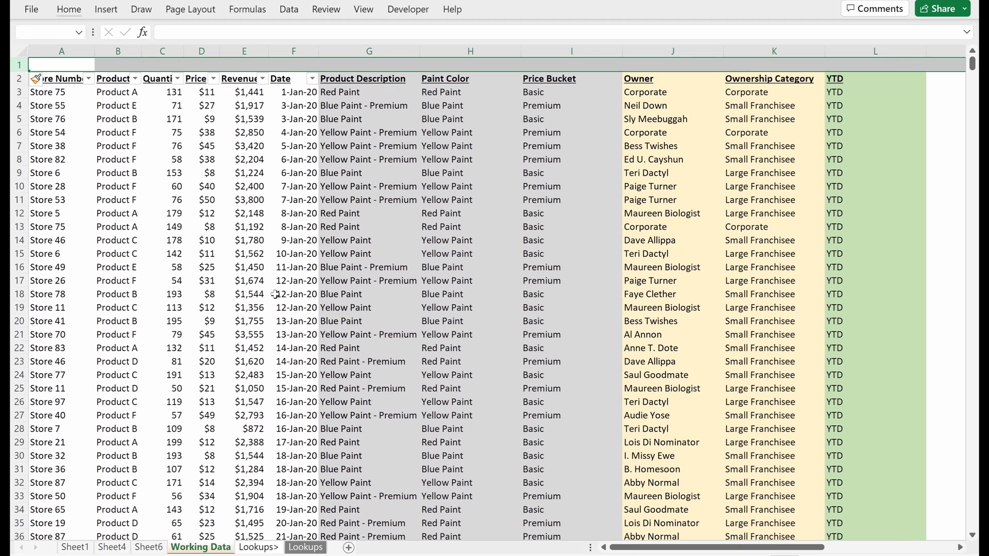
Step: Type 'Raw Data' in A1, centre it across A1:F1 and make it bold
{"action": "left_click", "coordinate": [61, 64]}
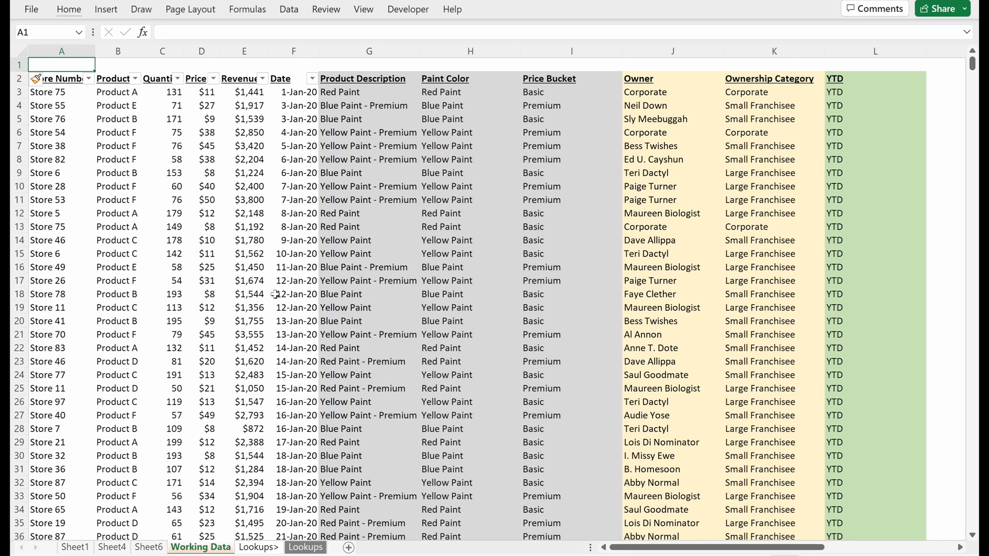
{"action": "type", "text": "Raw Dat"}
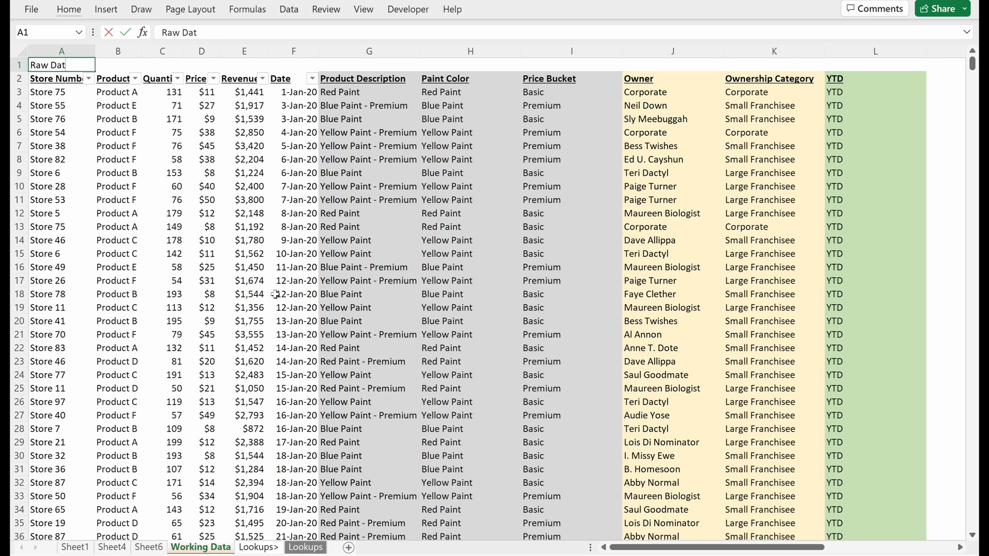
{"action": "left_click", "coordinate": [293, 78]}
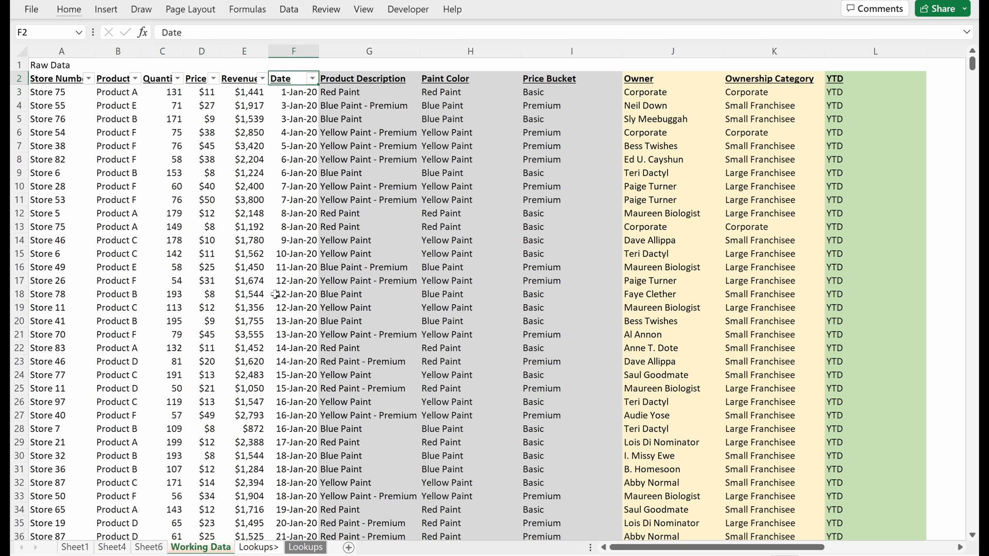
{"action": "key", "text": "ctrl+1"}
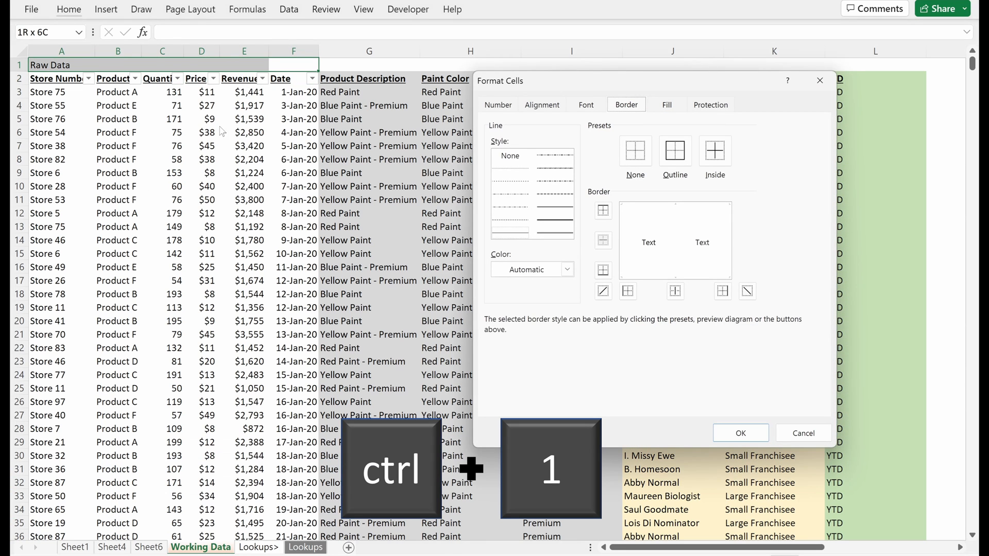
{"action": "left_click", "coordinate": [541, 105]}
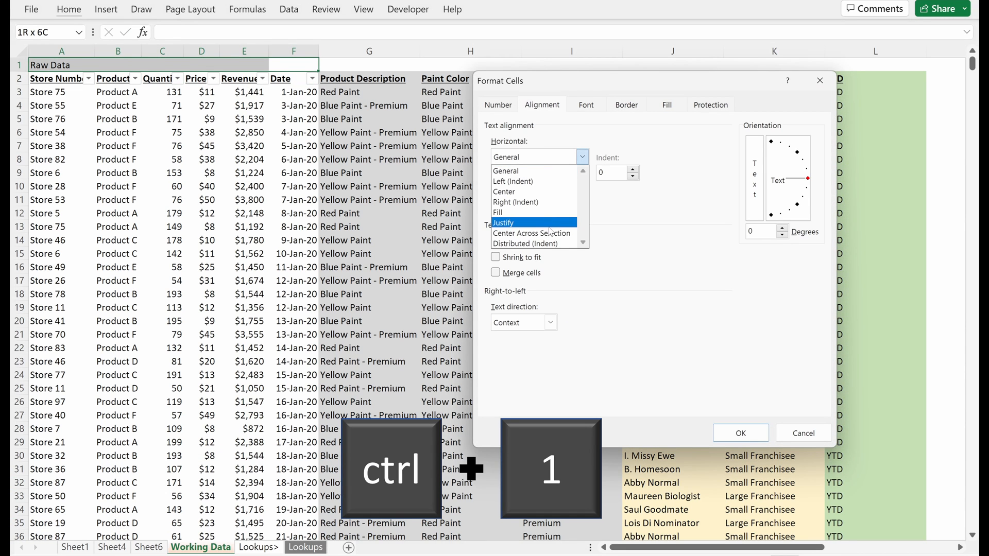
{"action": "left_click", "coordinate": [532, 233]}
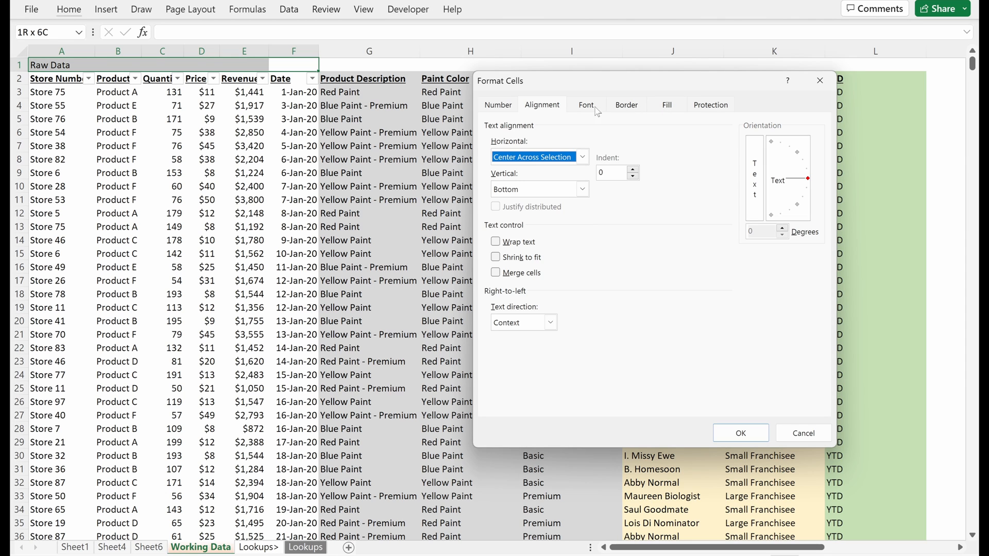
{"action": "left_click", "coordinate": [624, 104]}
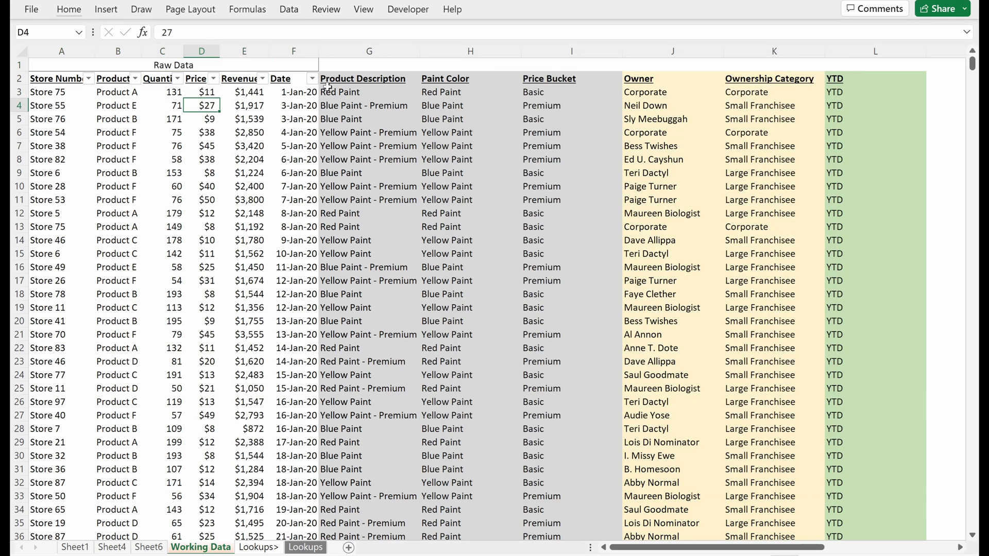
{"action": "left_click", "coordinate": [61, 64]}
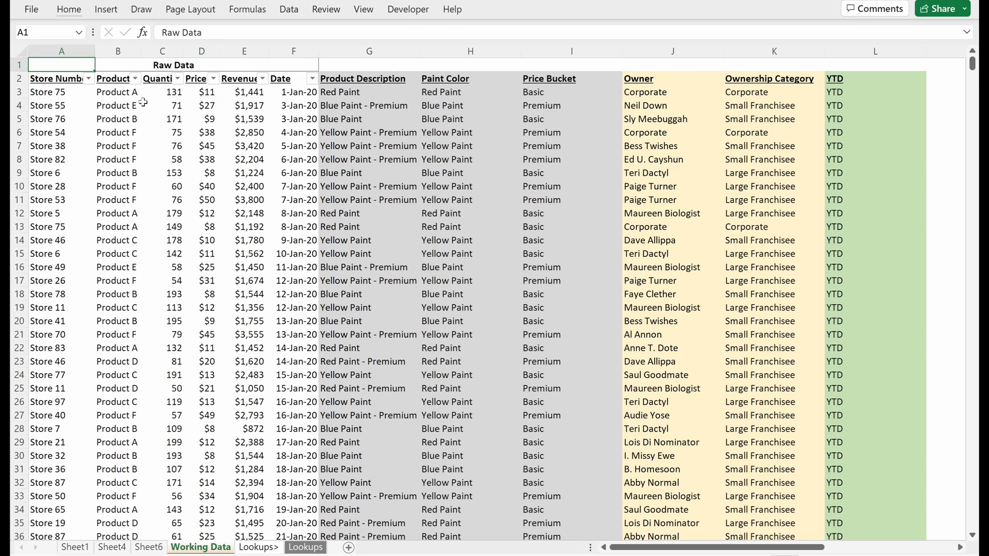
{"action": "left_click_drag", "start_coordinate": [61, 64], "coordinate": [161, 78]}
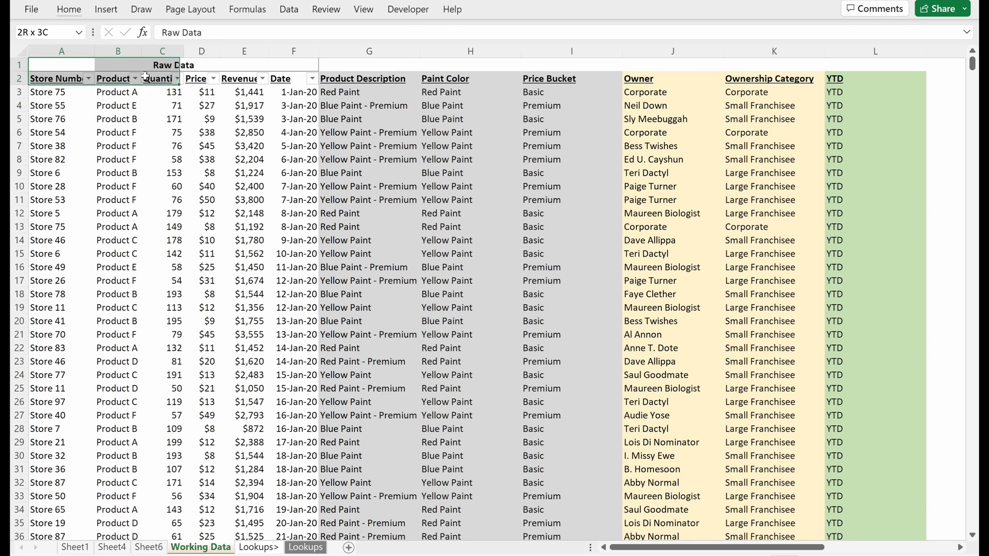
Step: Enter 'Product Lookup', 'Customer Lookup' and 'Calculated Field' band titles in G1, J1 and L1
{"action": "left_click", "coordinate": [61, 64]}
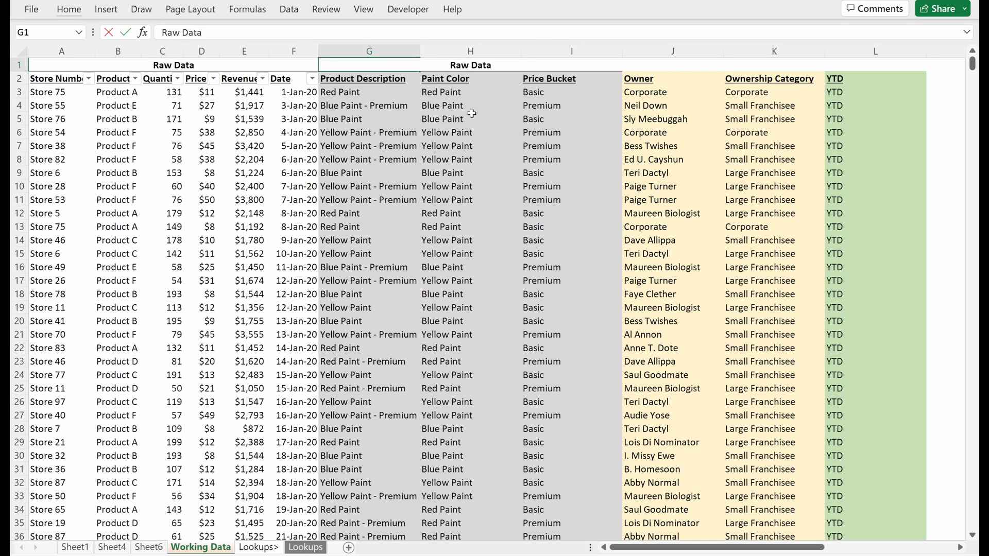
{"action": "type", "text": "Product Lookup"}
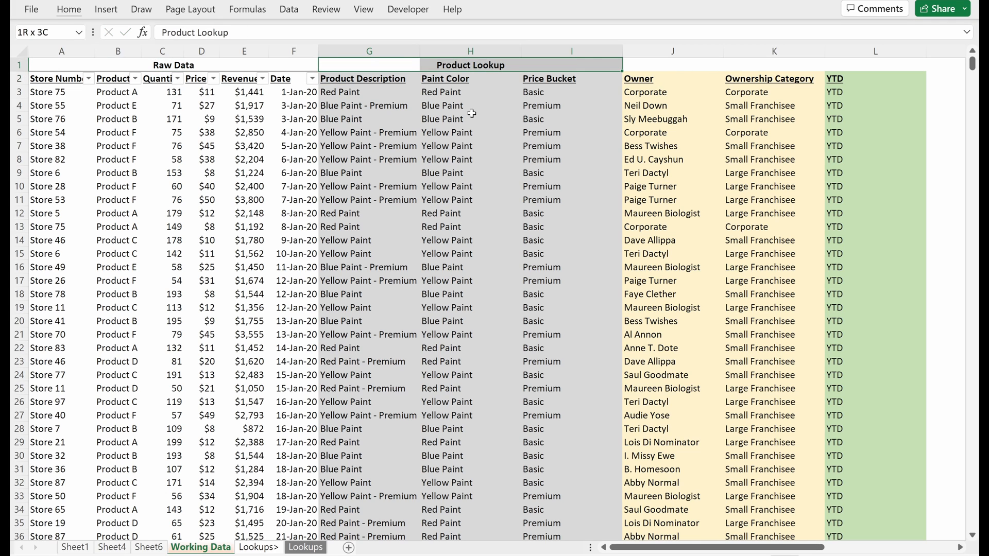
{"action": "left_click", "coordinate": [69, 9]}
{"action": "type", "text": "Customer Lookup"}
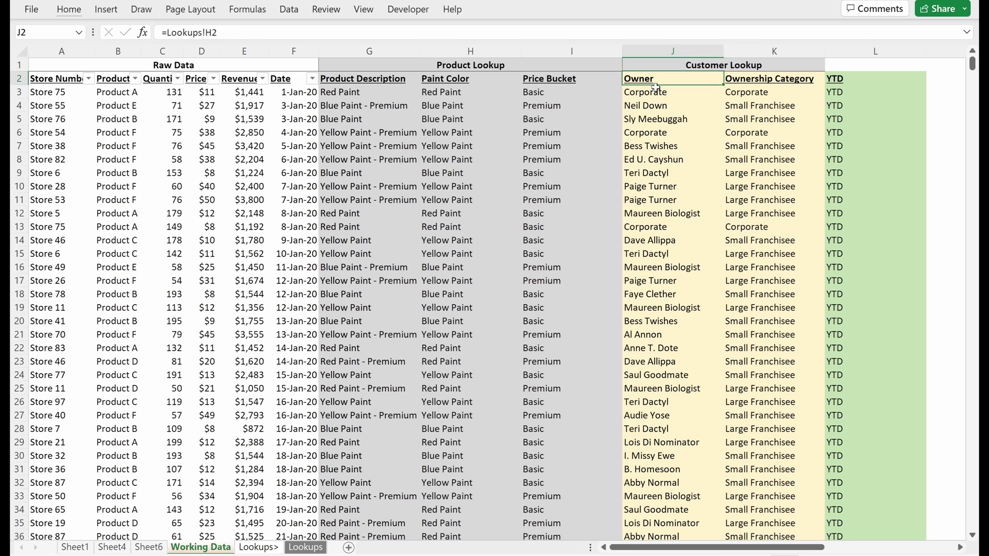
{"action": "left_click", "coordinate": [723, 65]}
{"action": "type", "text": "Calculated Field"}
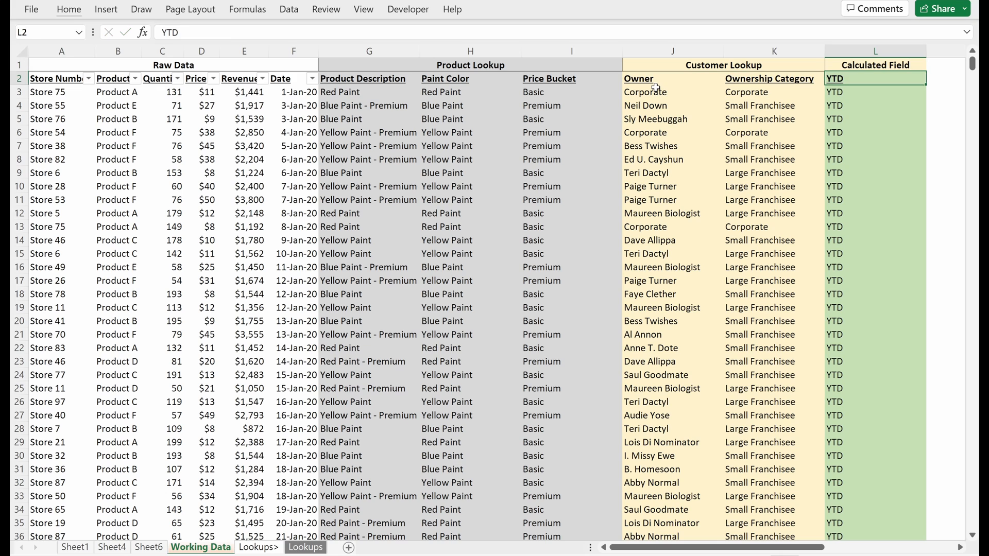
{"action": "left_click", "coordinate": [248, 58]}
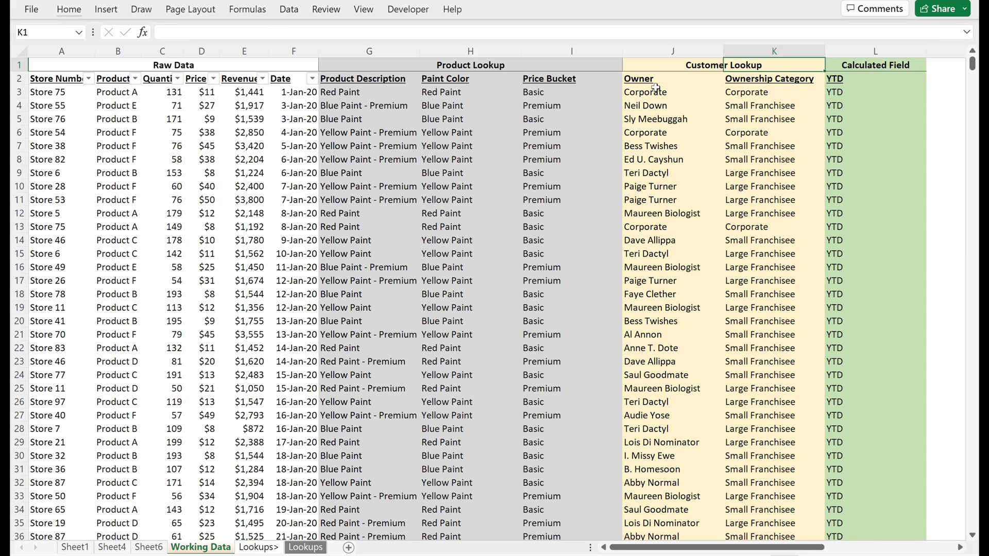
{"action": "left_click", "coordinate": [61, 78]}
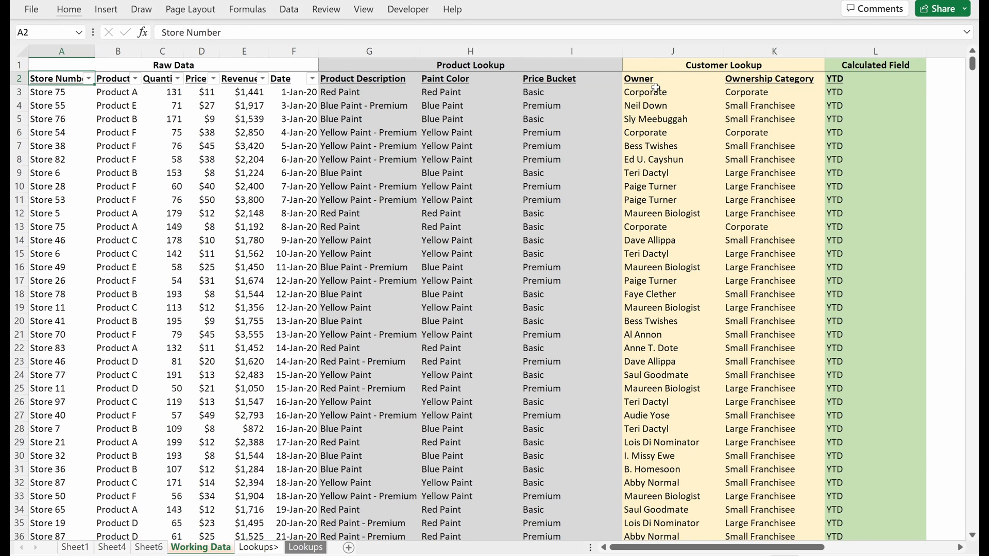
{"action": "left_click", "coordinate": [202, 65]}
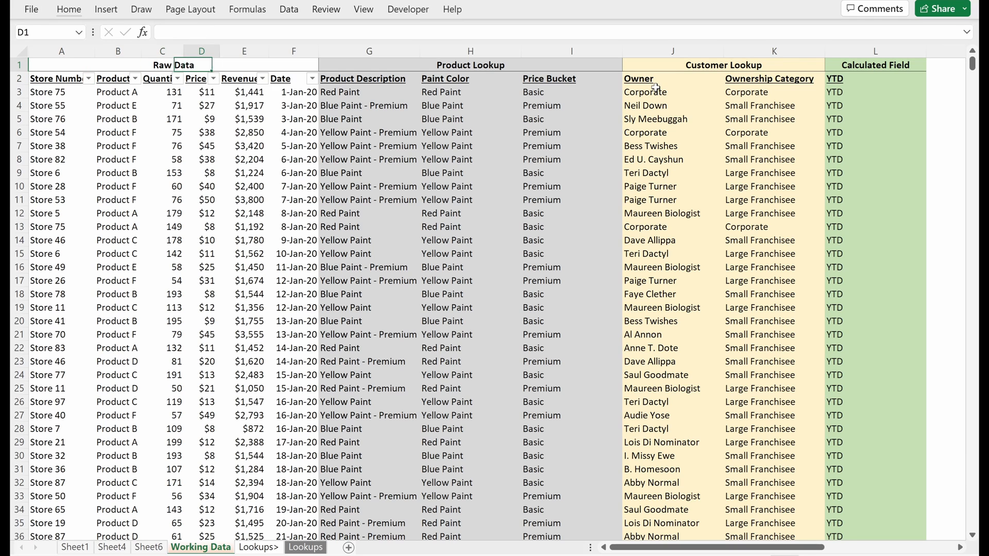
{"action": "left_click", "coordinate": [470, 64]}
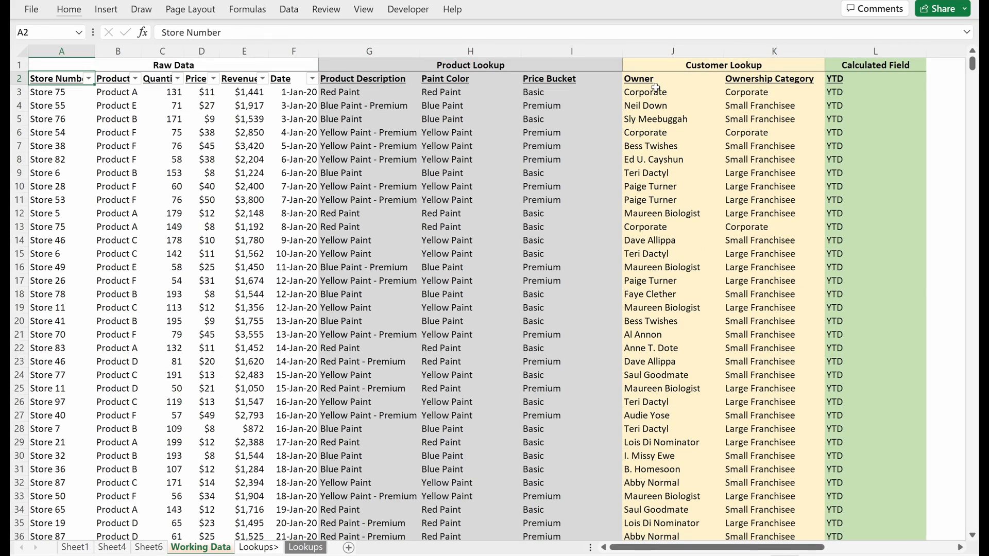
{"action": "left_click", "coordinate": [62, 65]}
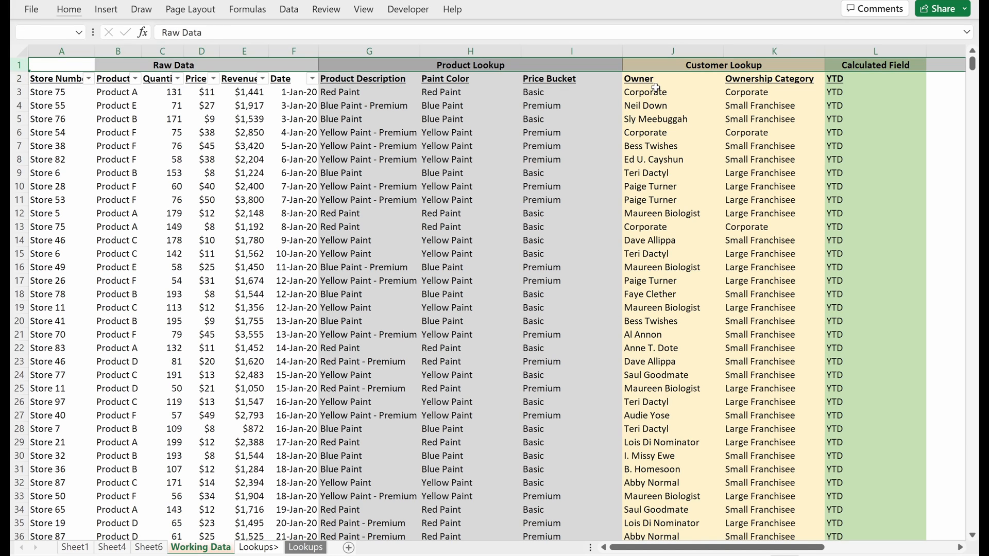
{"action": "left_click", "coordinate": [61, 65]}
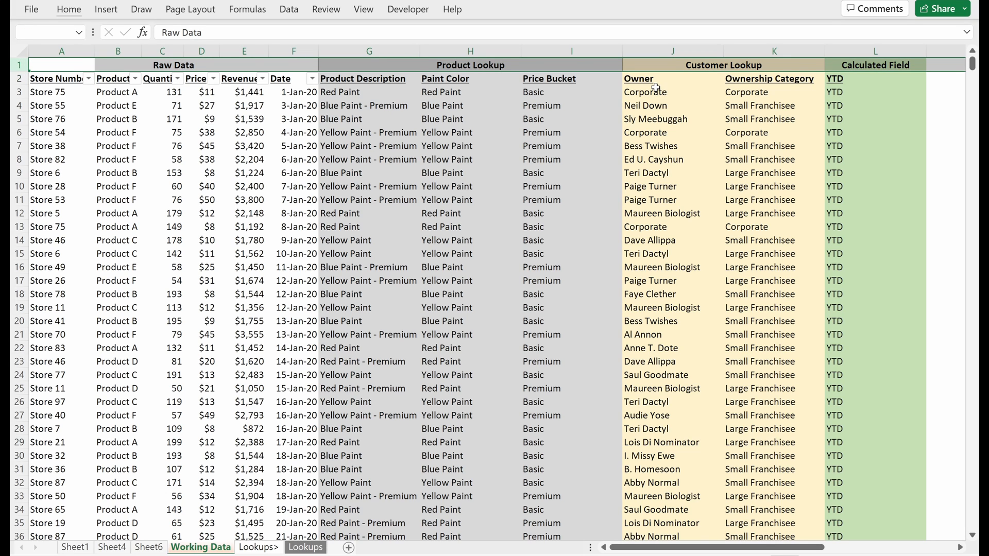
{"action": "left_click", "coordinate": [61, 78]}
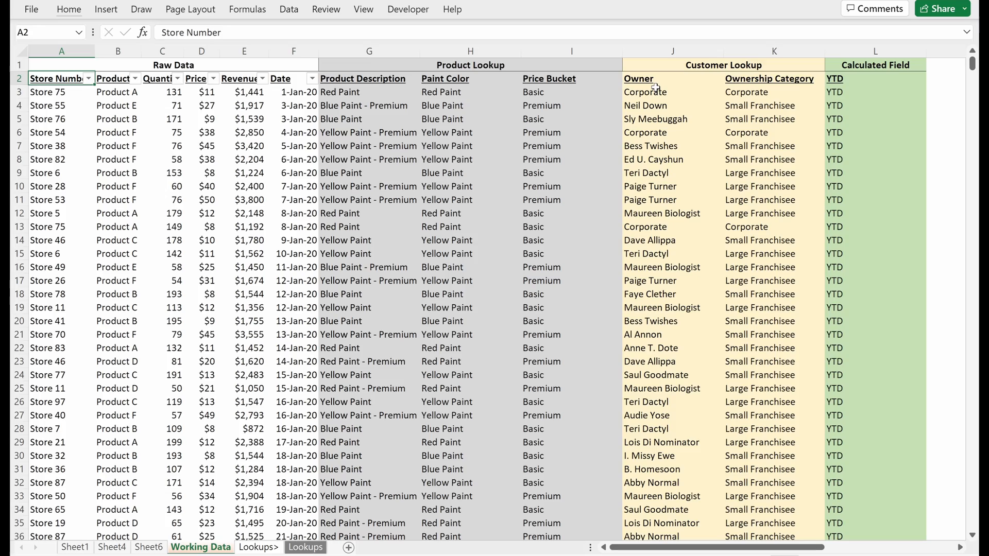
{"action": "left_click", "coordinate": [61, 64]}
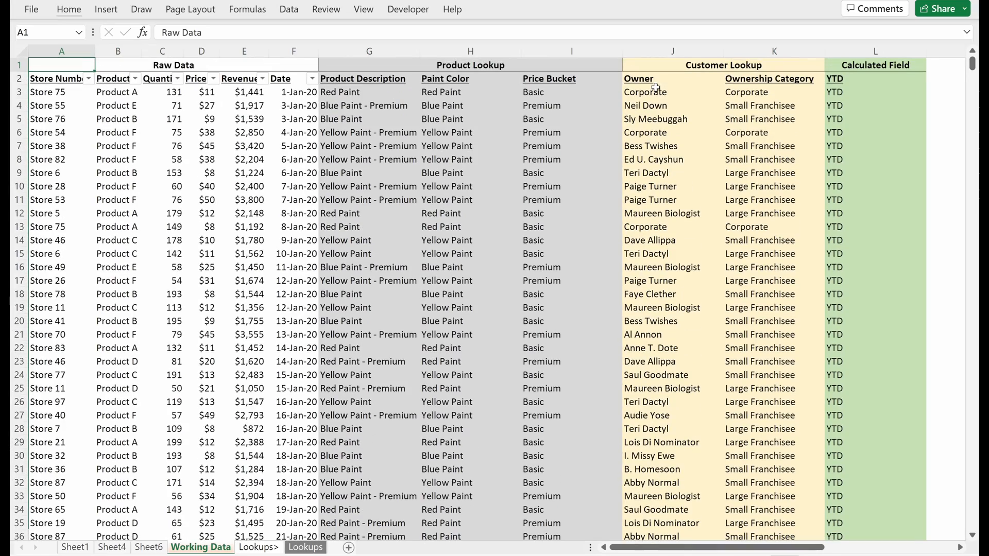